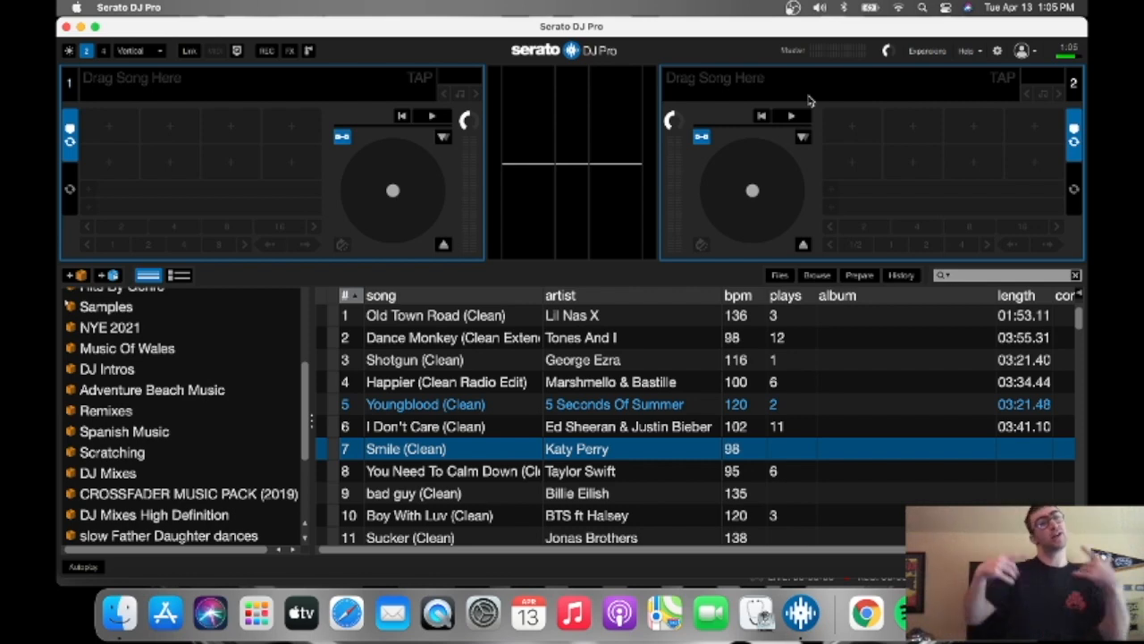
mouse_move(105, 34)
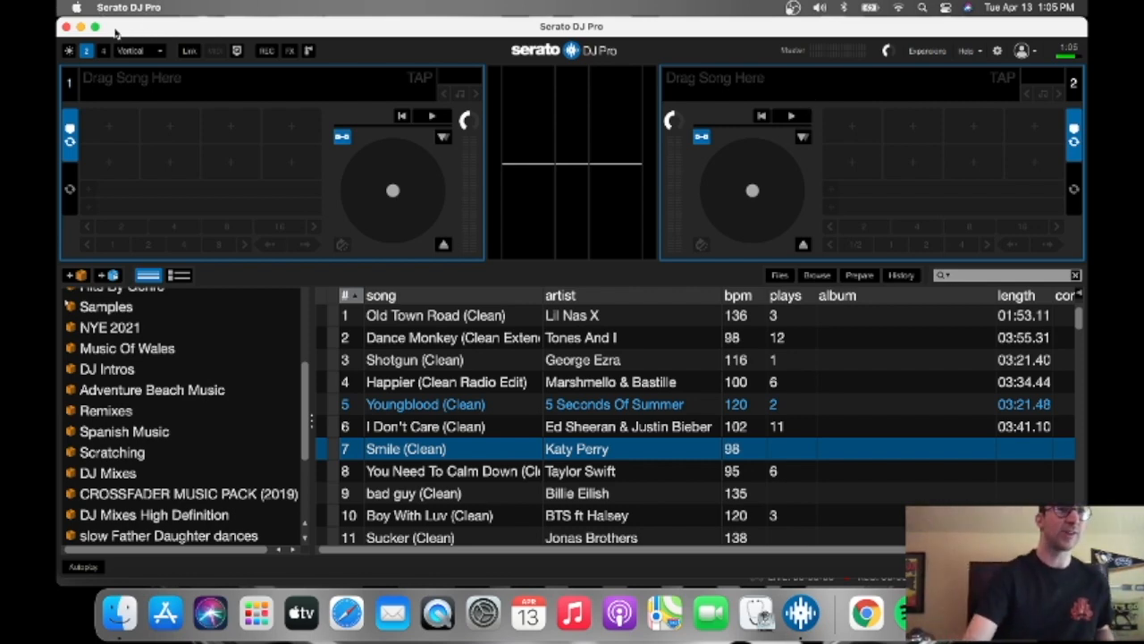
mouse_move(346, 614)
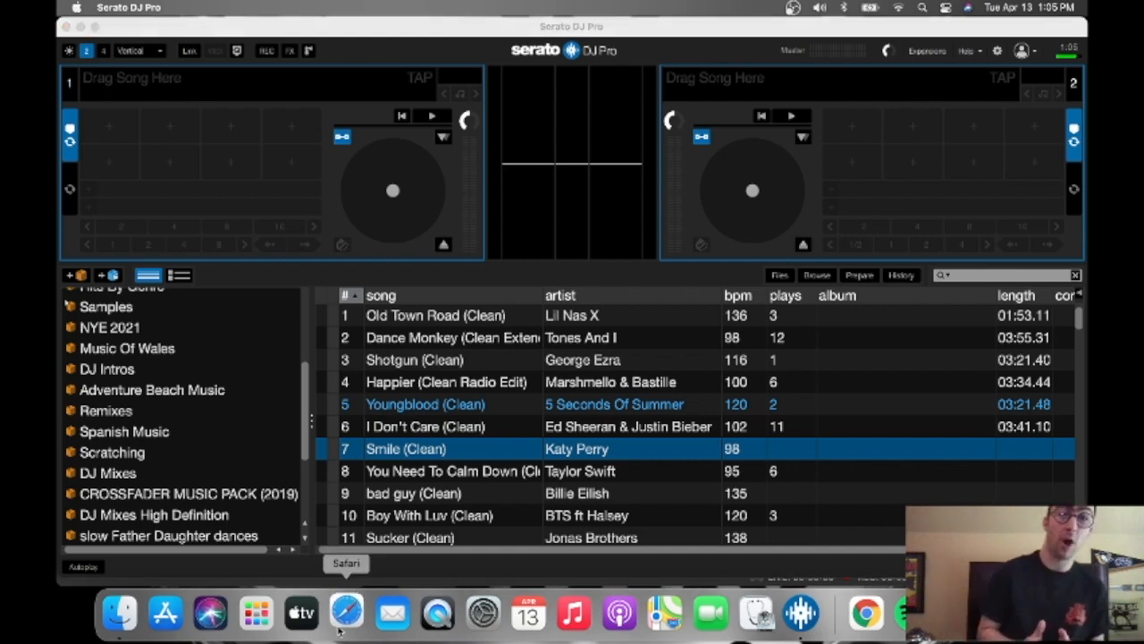
- Launch Safari, load serato.com, and choose Serato DJ Pro from the Products menu
click(347, 613)
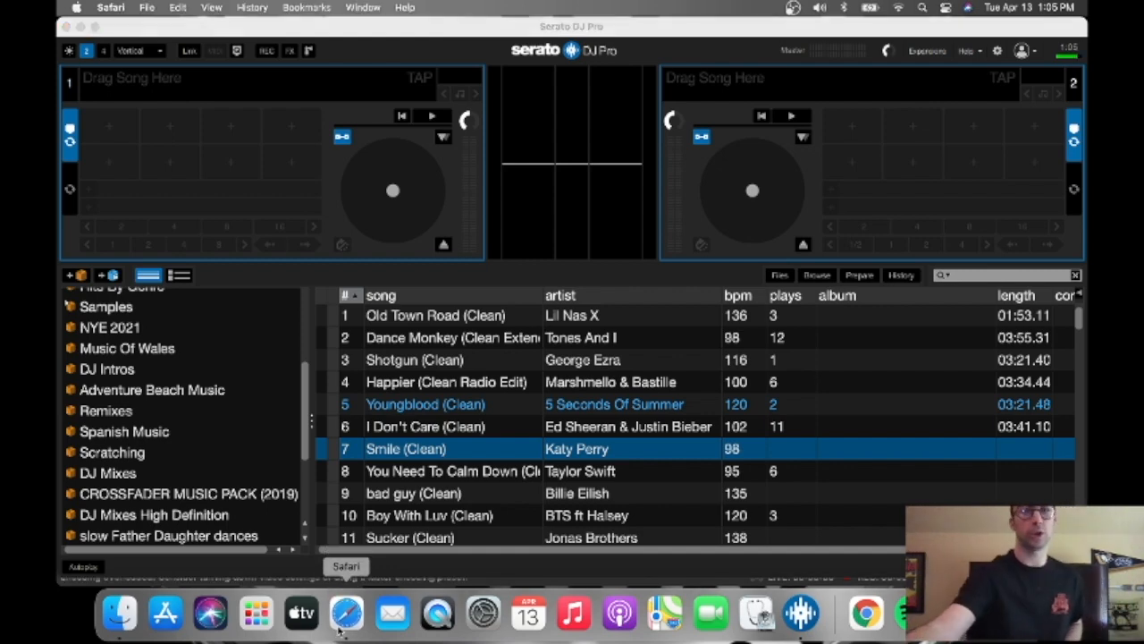
click(347, 614)
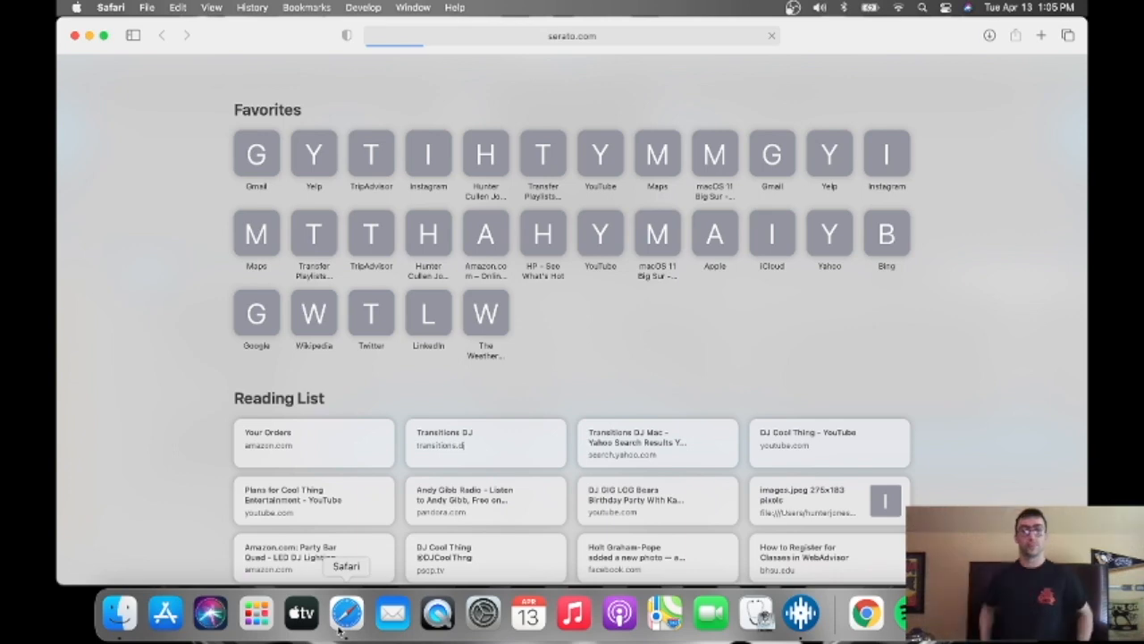
key(Return)
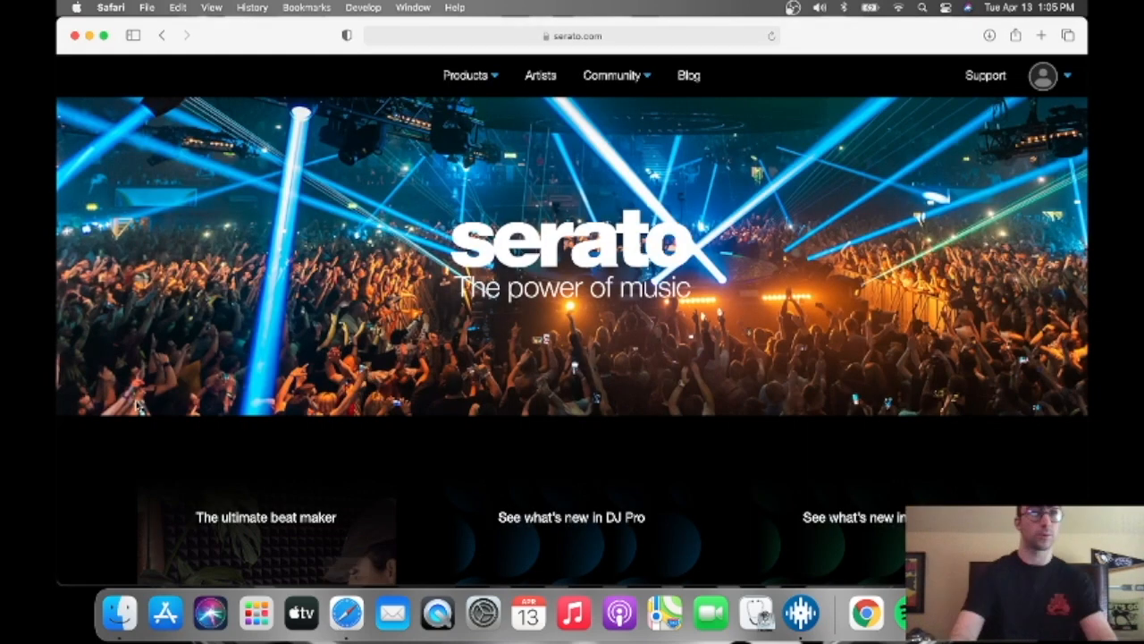
click(465, 75)
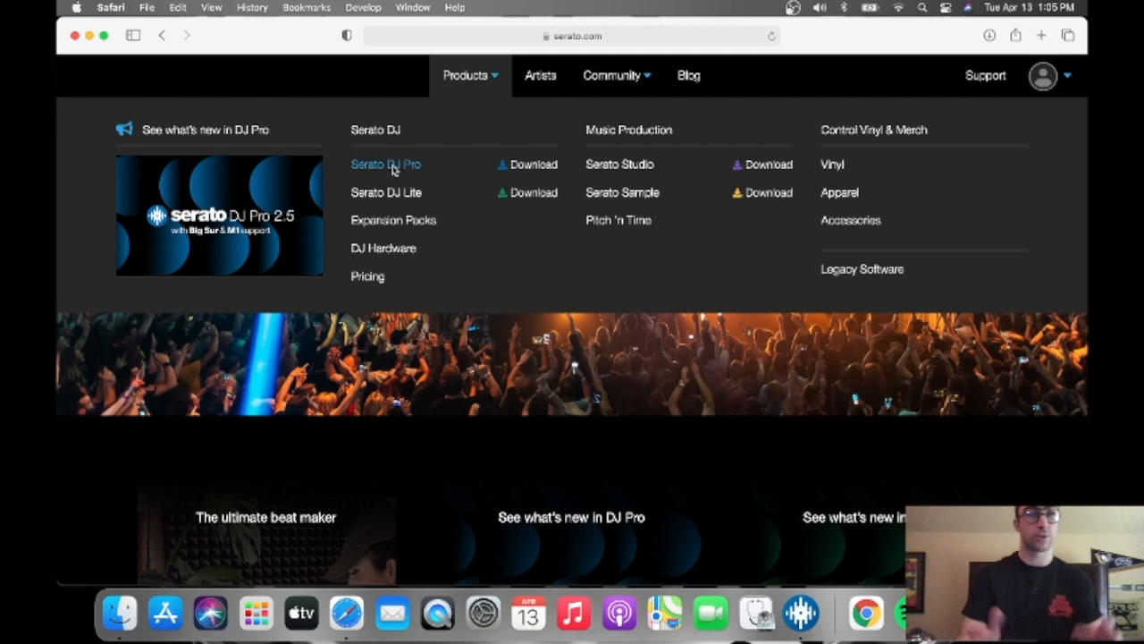
click(386, 163)
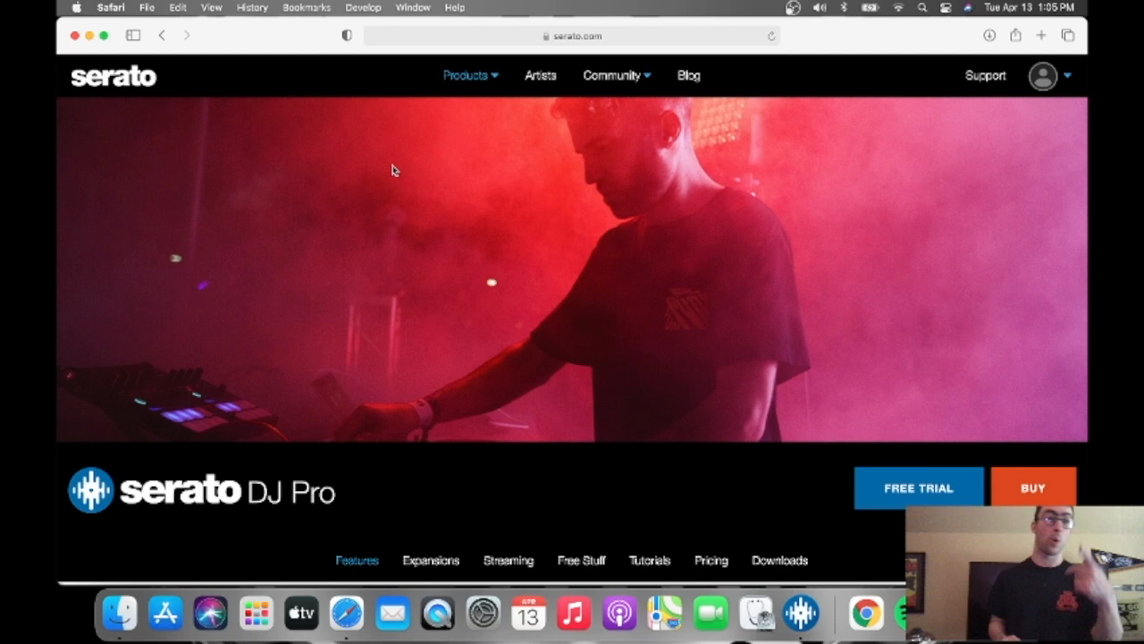
- Follow the Downloads link and scroll through the Serato DJ Pro 2.5 release notes
scroll(down, 3)
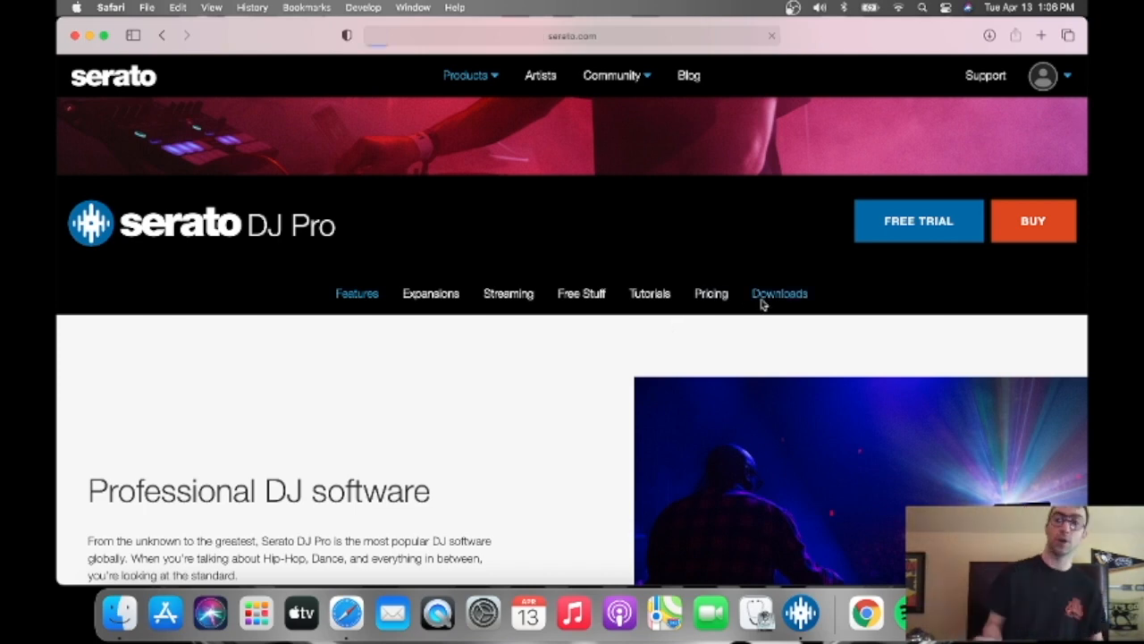
click(779, 293)
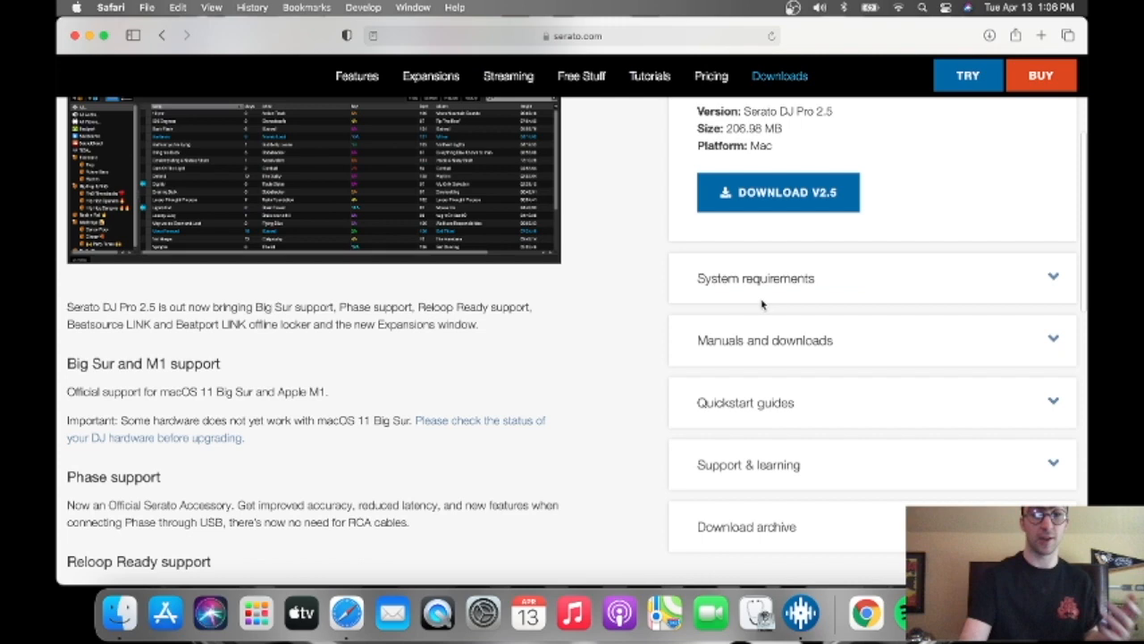
scroll(down, 3)
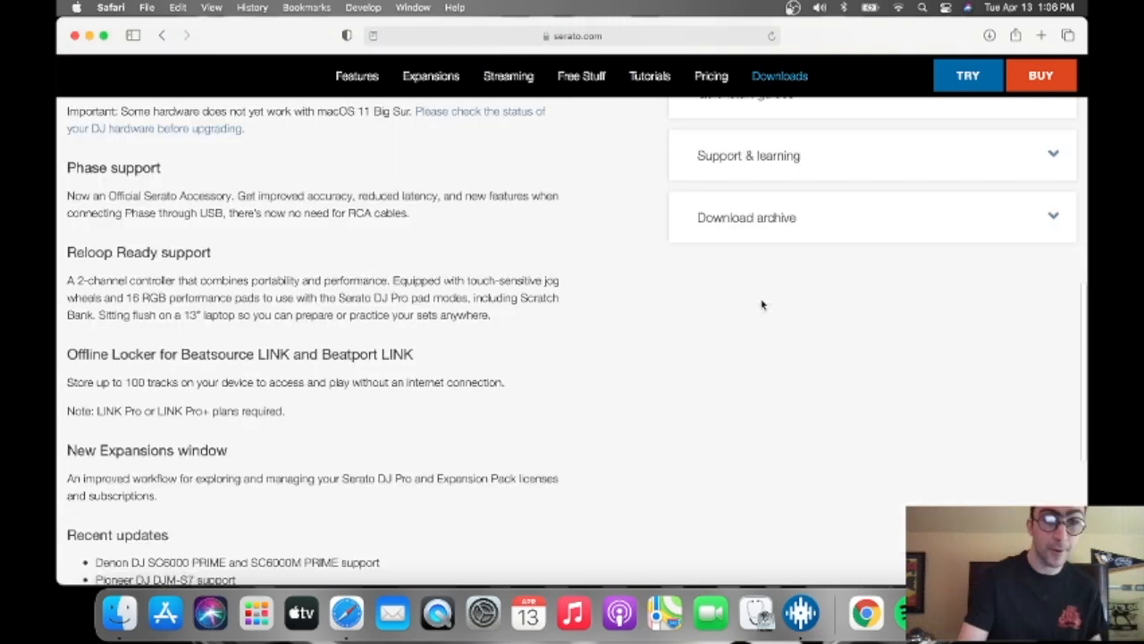
scroll(up, 3)
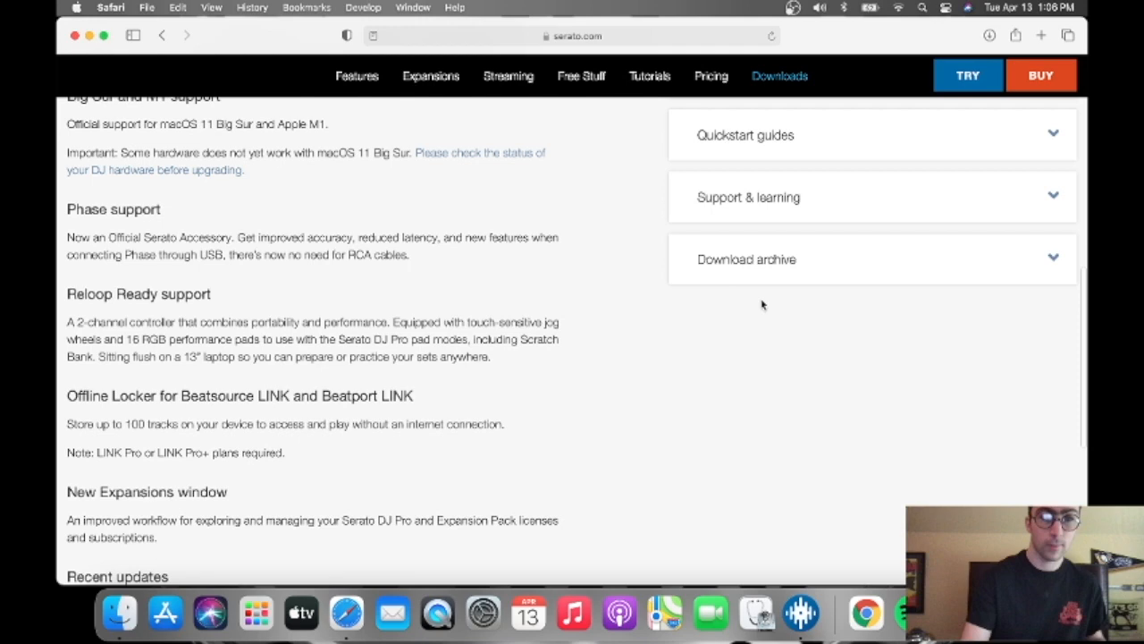
scroll(up, 3)
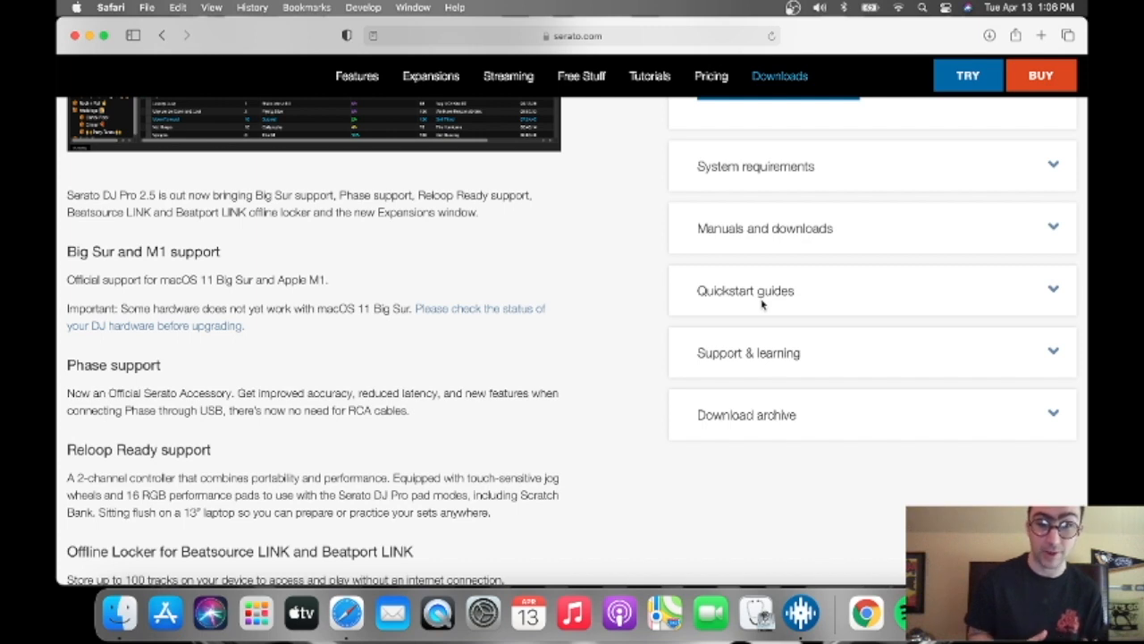
mouse_move(643, 390)
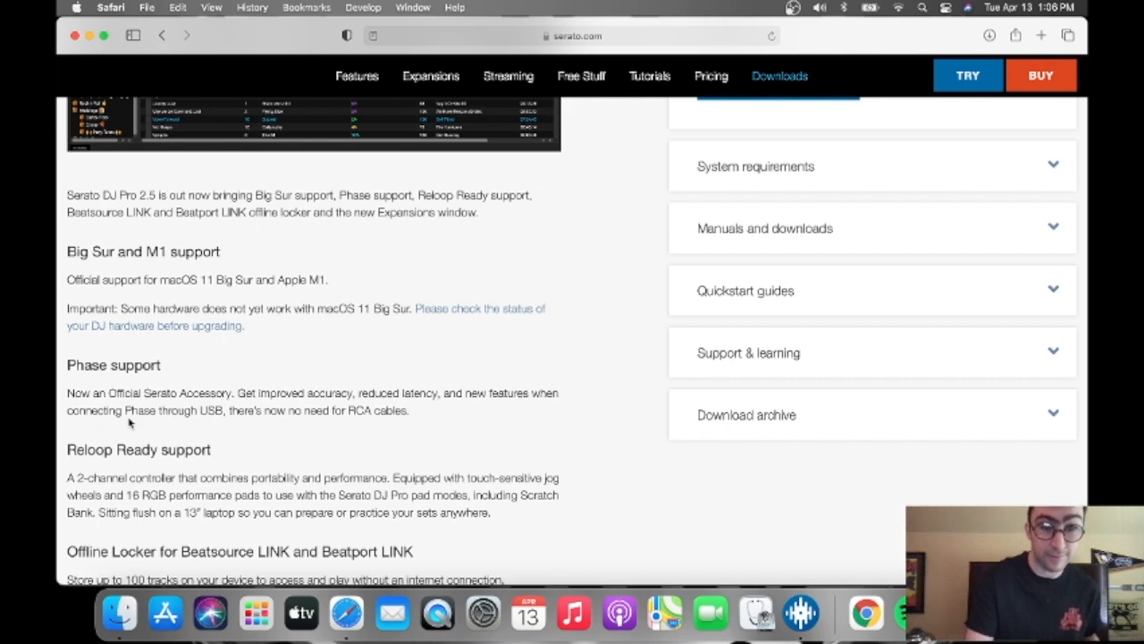
mouse_move(247, 422)
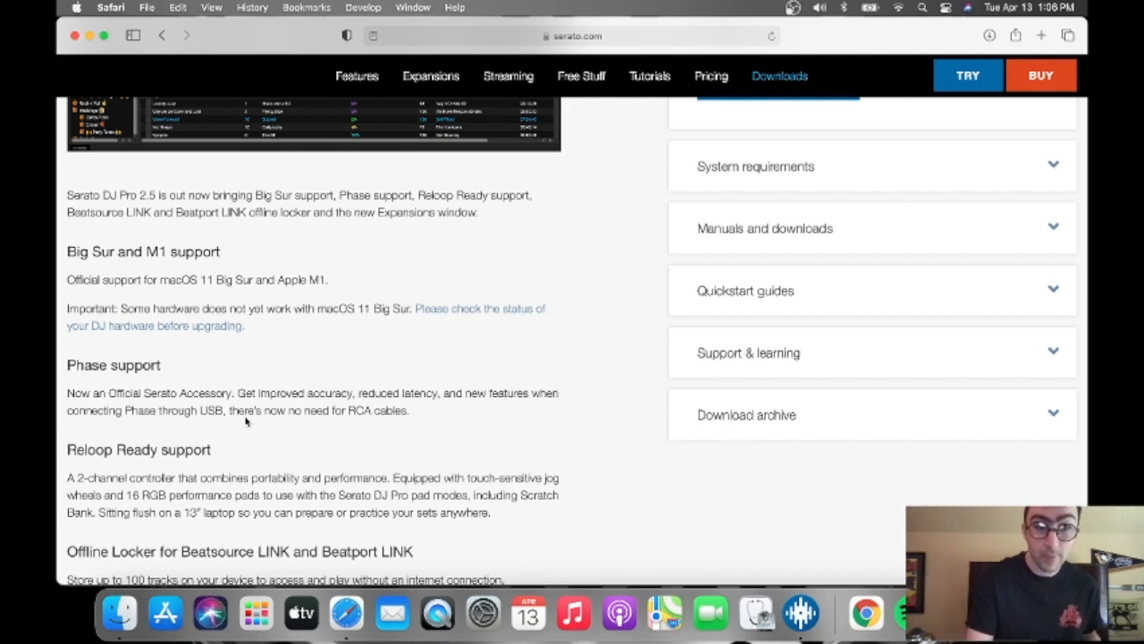
mouse_move(357, 427)
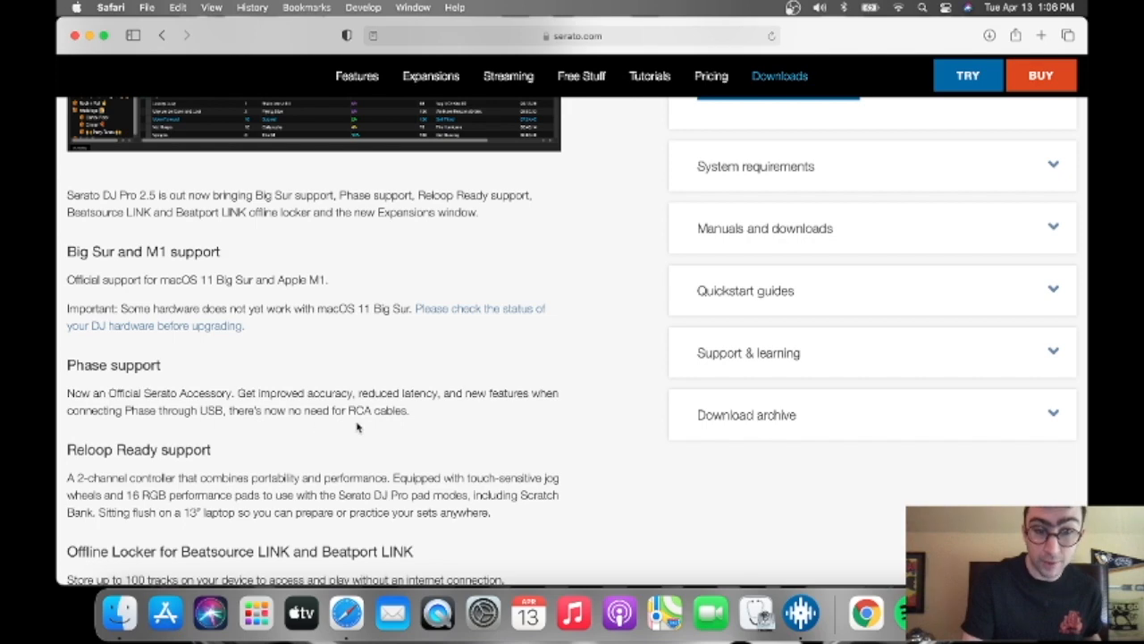
scroll(down, 3)
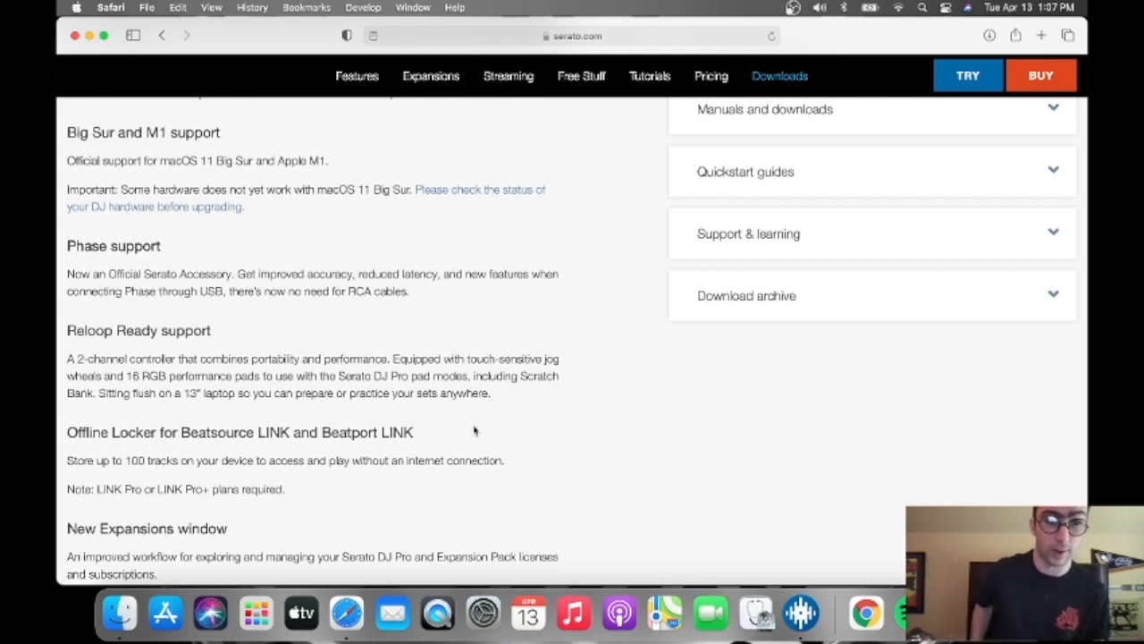
mouse_move(229, 394)
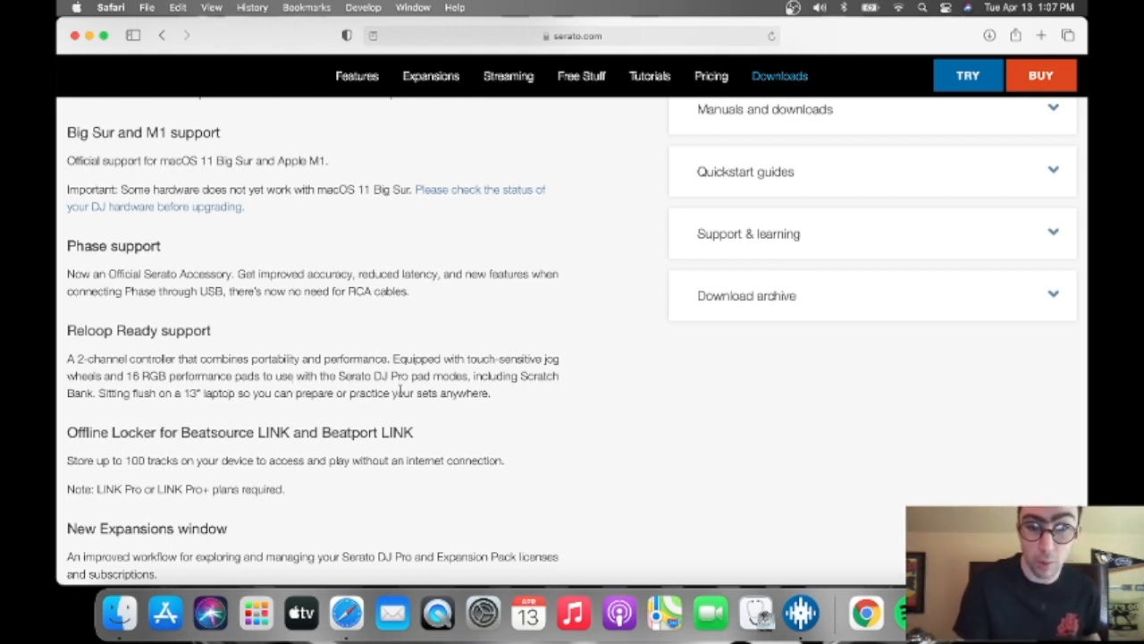
mouse_move(501, 388)
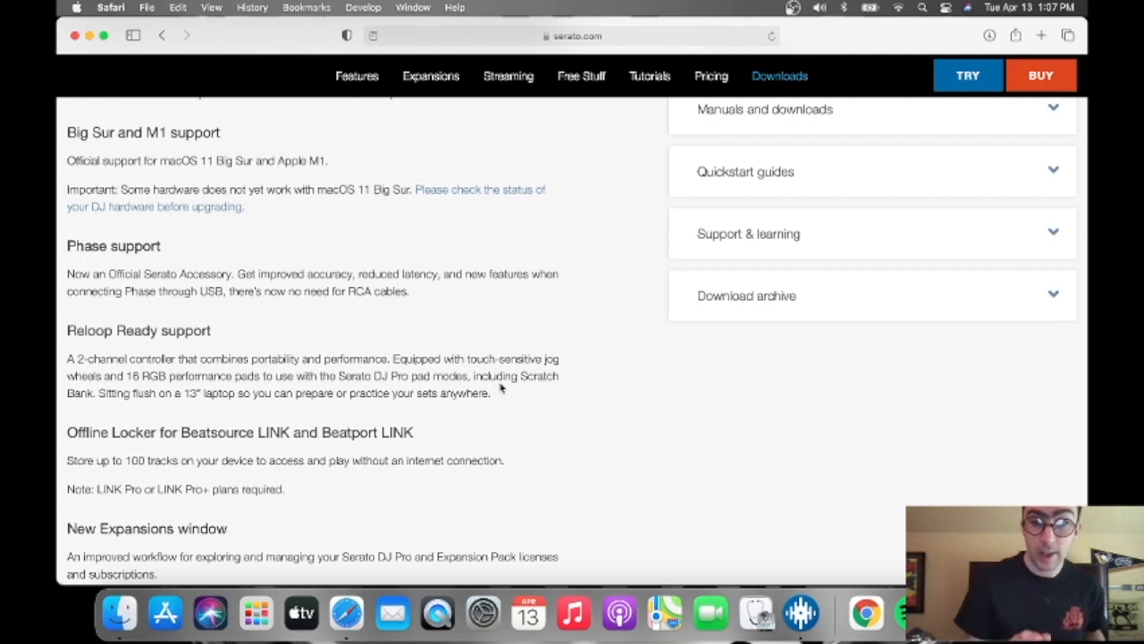
mouse_move(63, 412)
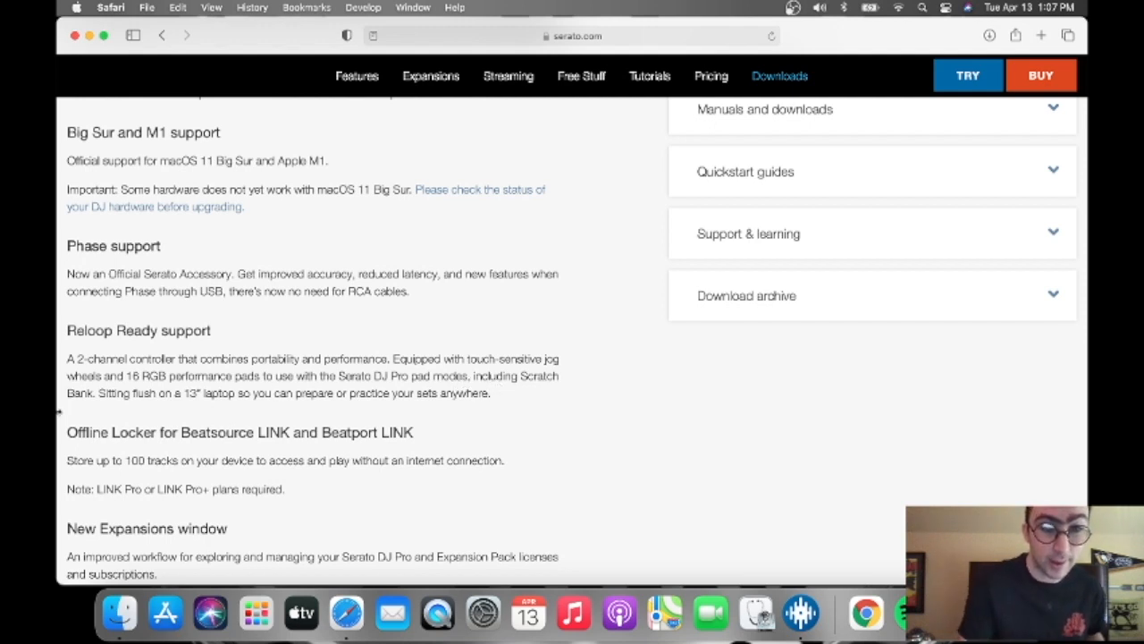
mouse_move(112, 406)
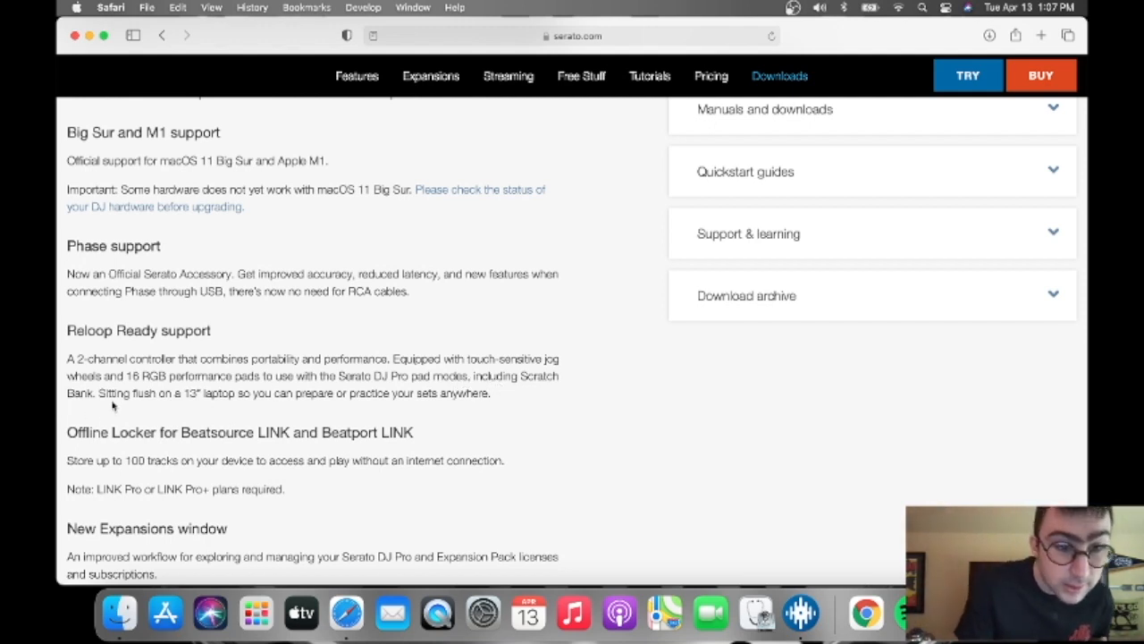
mouse_move(177, 415)
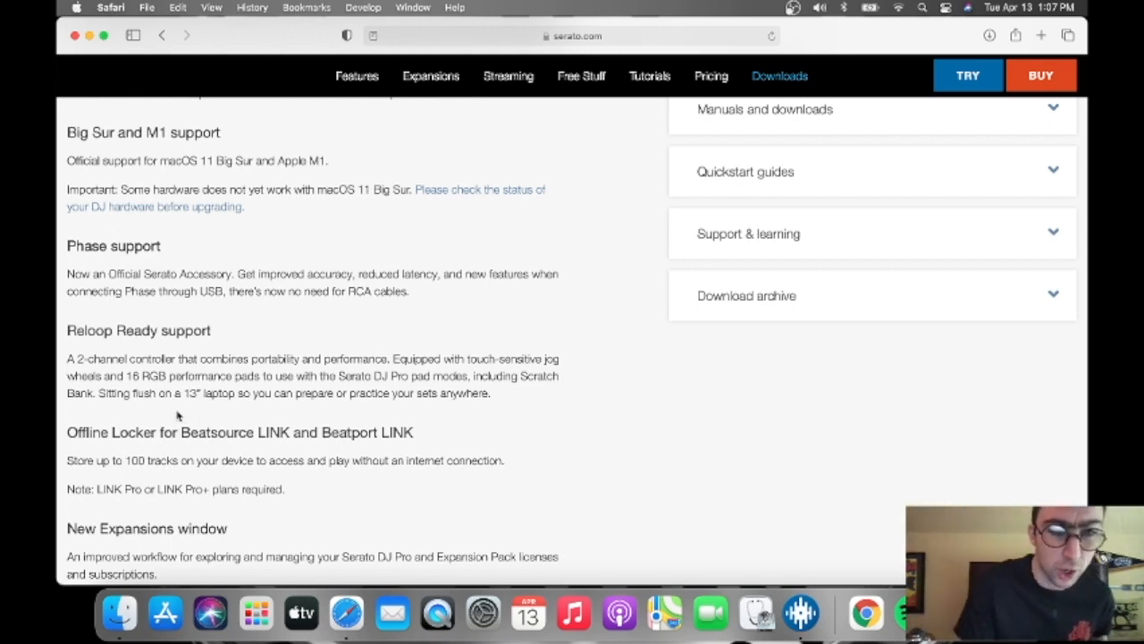
mouse_move(242, 405)
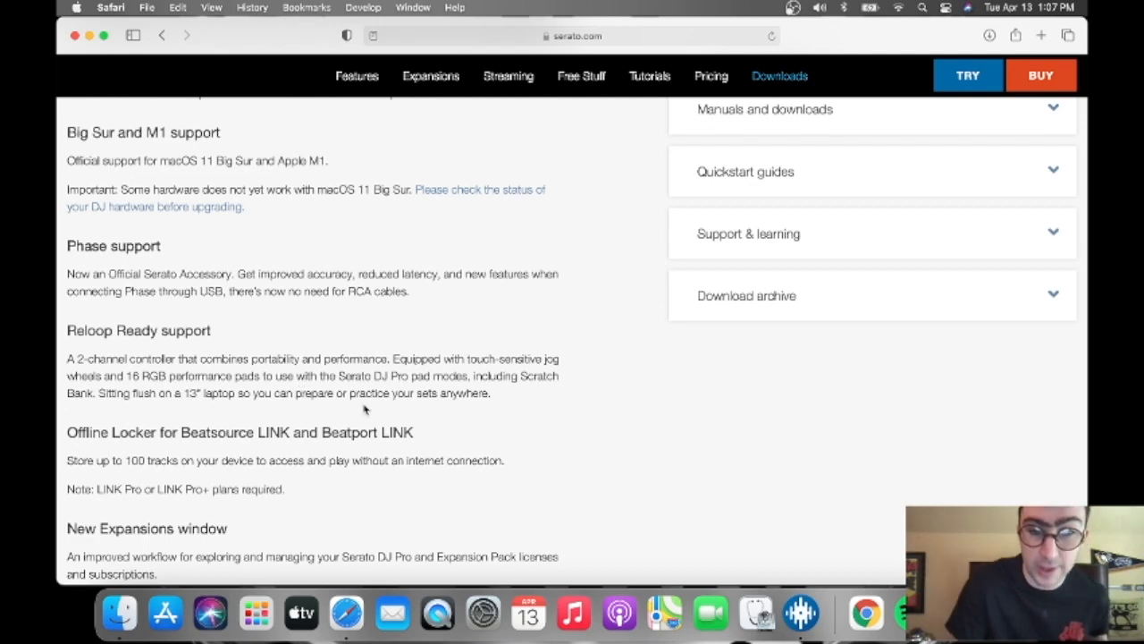
scroll(down, 3)
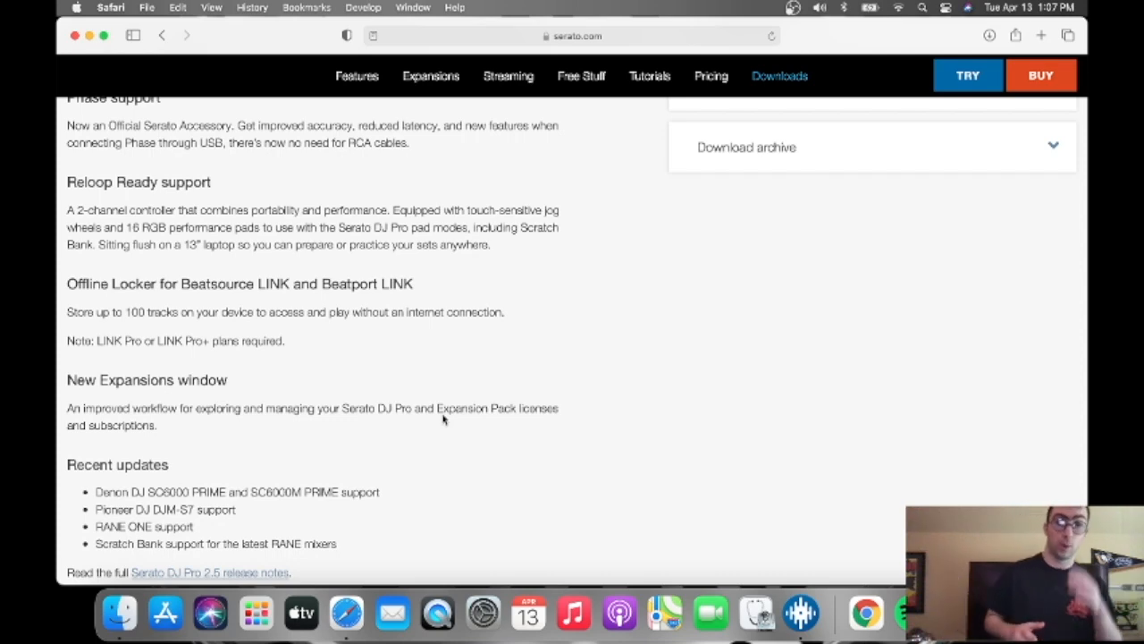
scroll(down, 3)
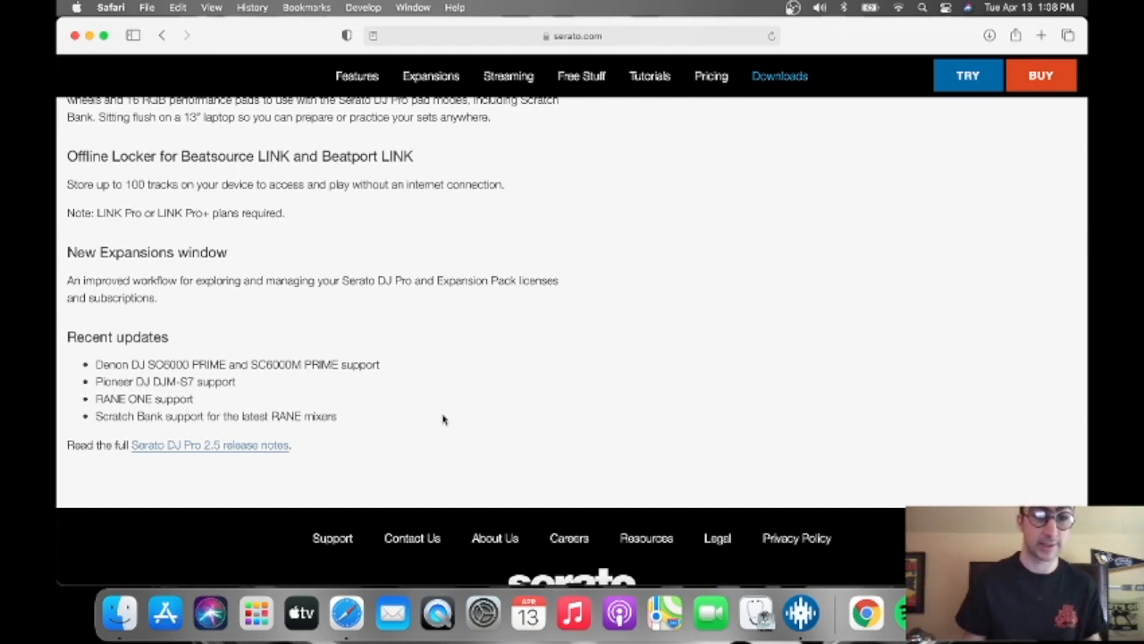
scroll(up, 3)
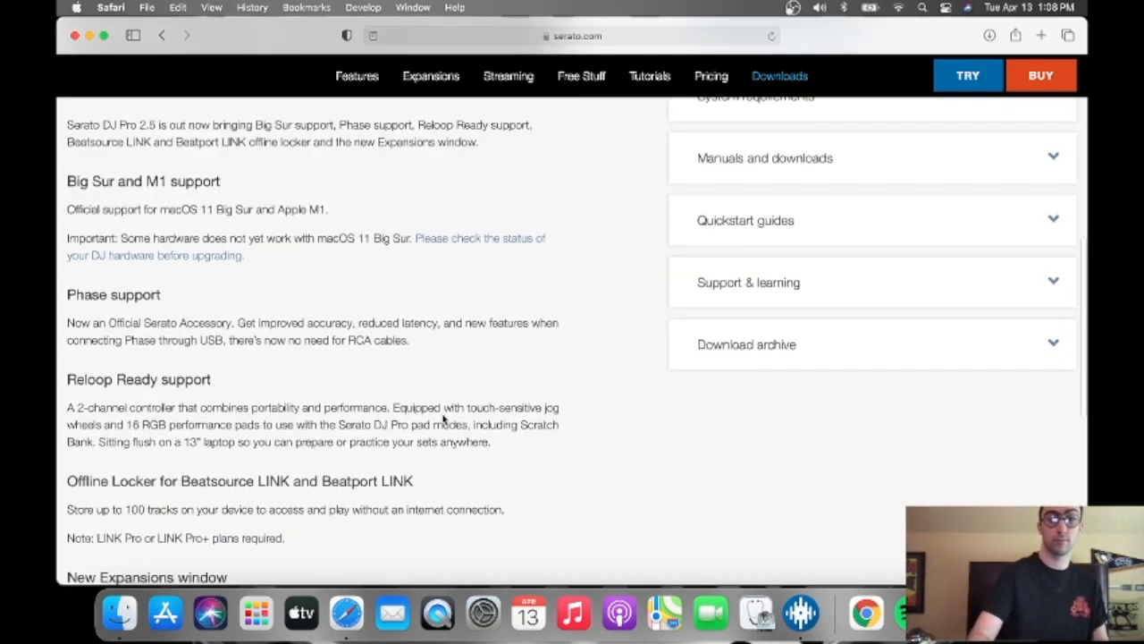
scroll(up, 3)
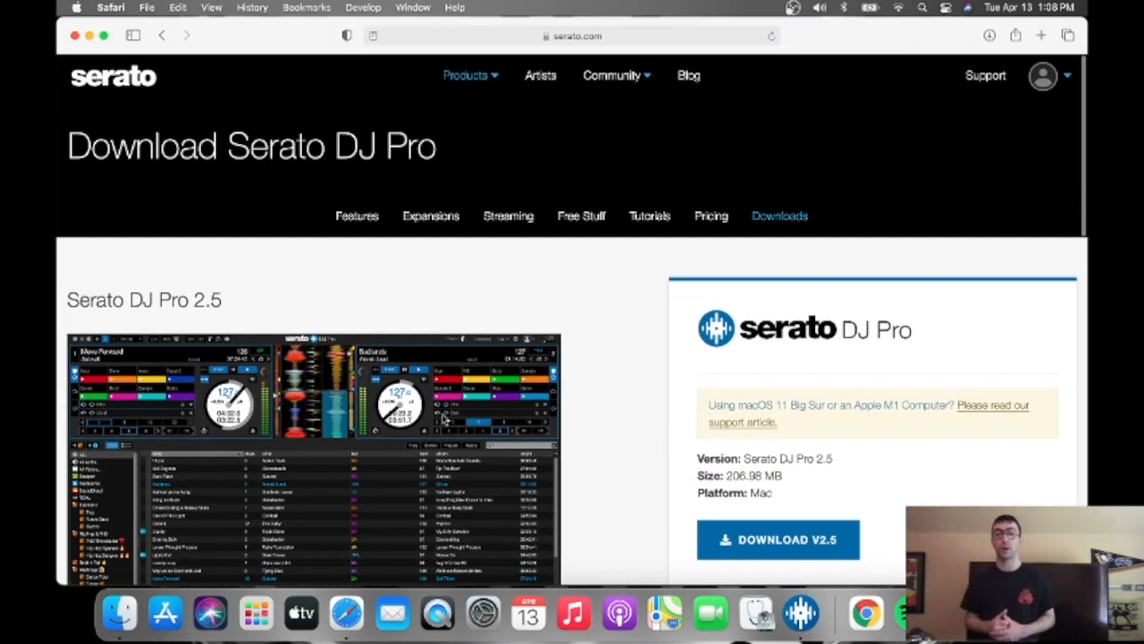
mouse_move(125, 124)
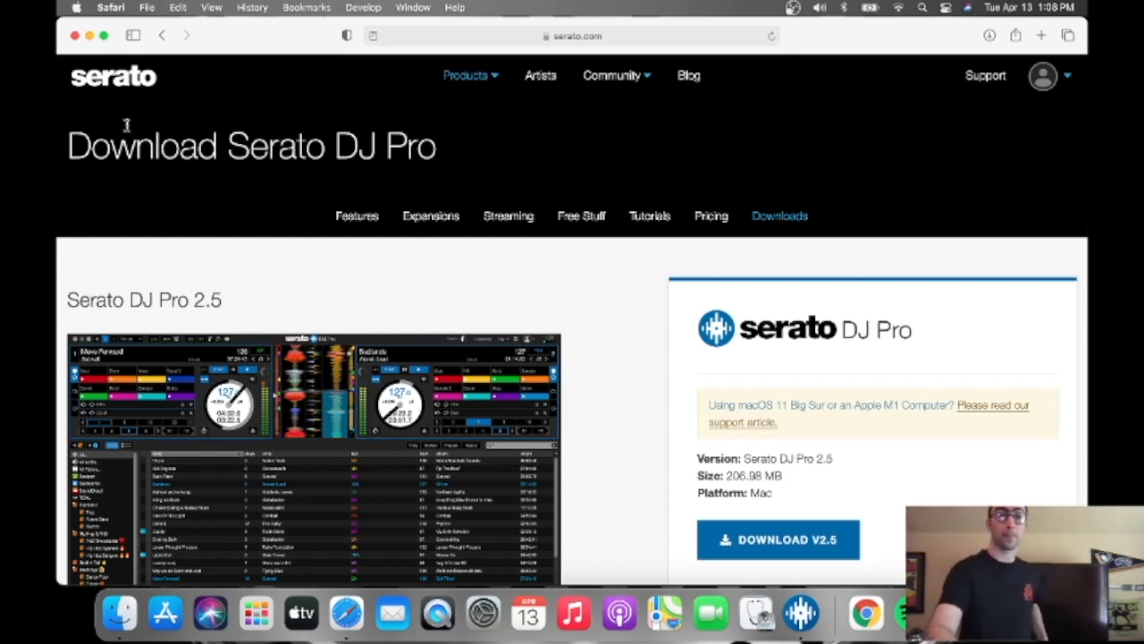
mouse_move(75, 35)
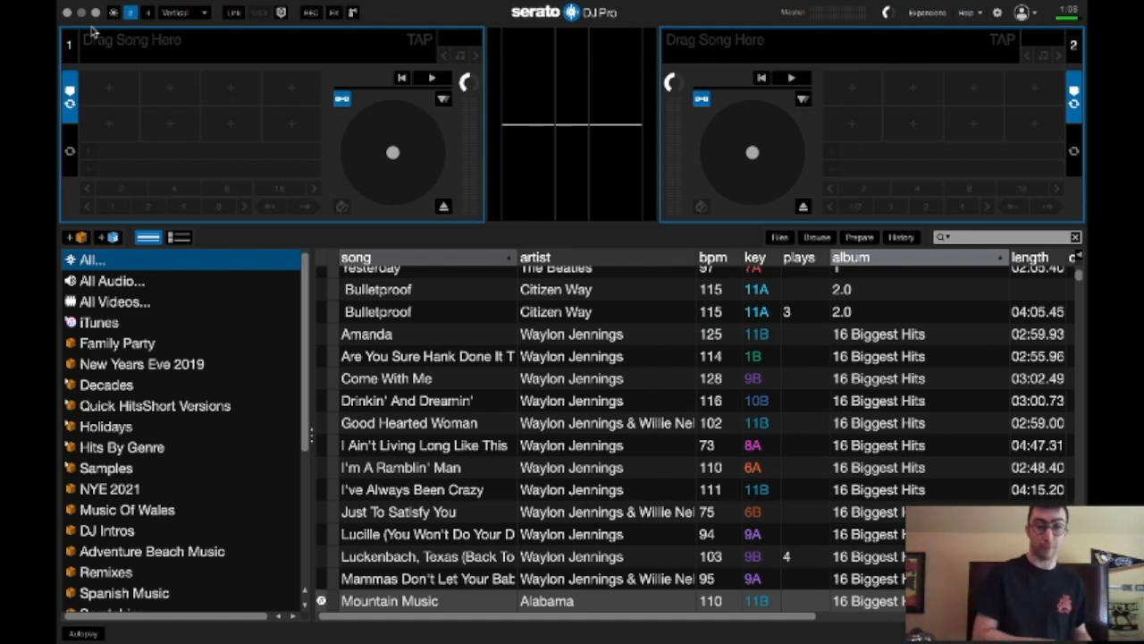
- Open Quick HitsShort Versions, load We Are Family onto deck 1, and scroll to Kids Party
click(154, 405)
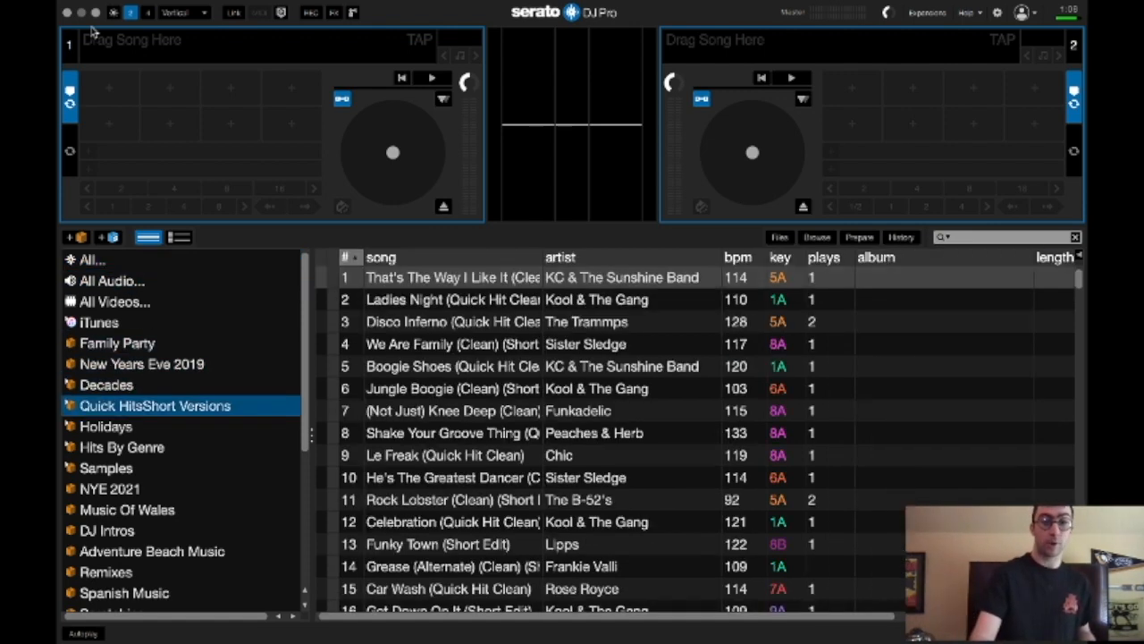
click(491, 344)
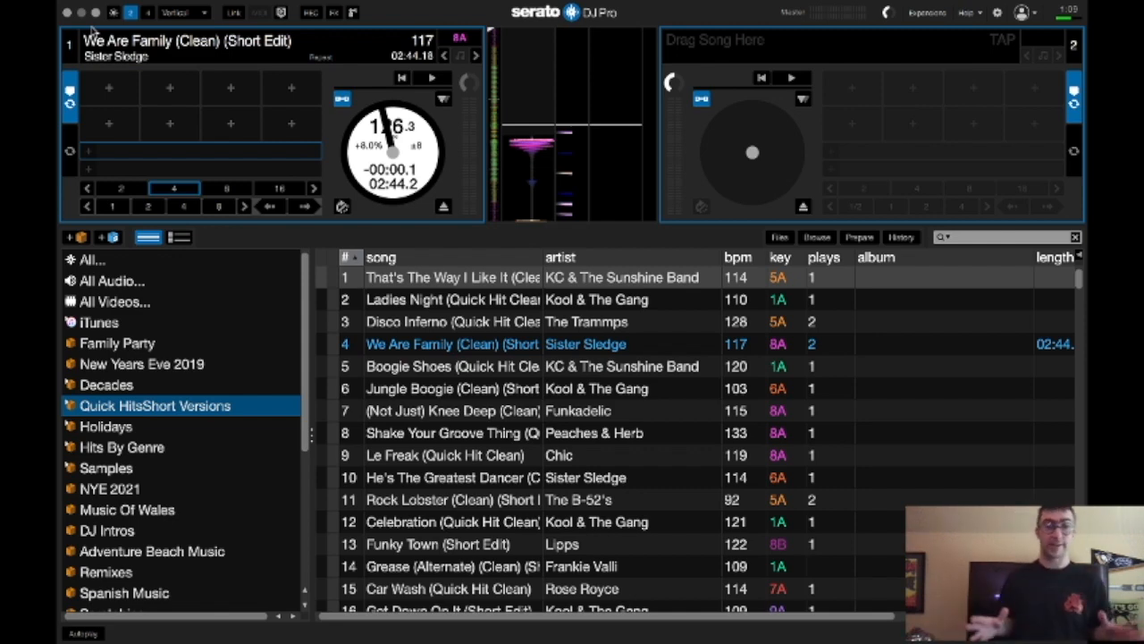
scroll(down, 3)
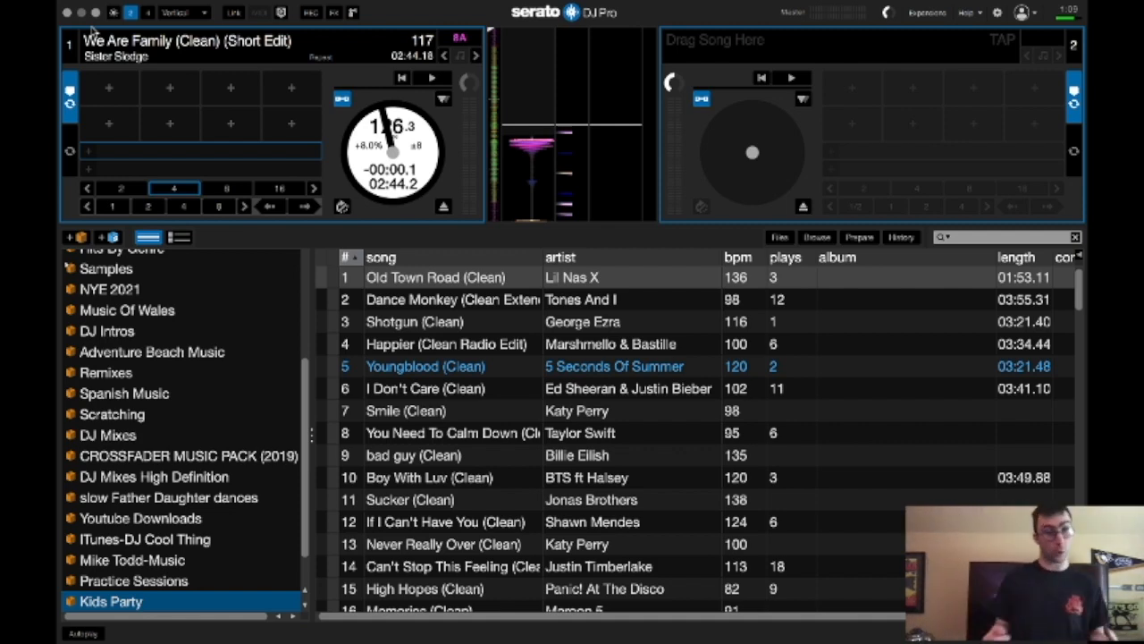
- Select New Years Eve 2019, then Hits By Genre, and scroll its track list
click(142, 364)
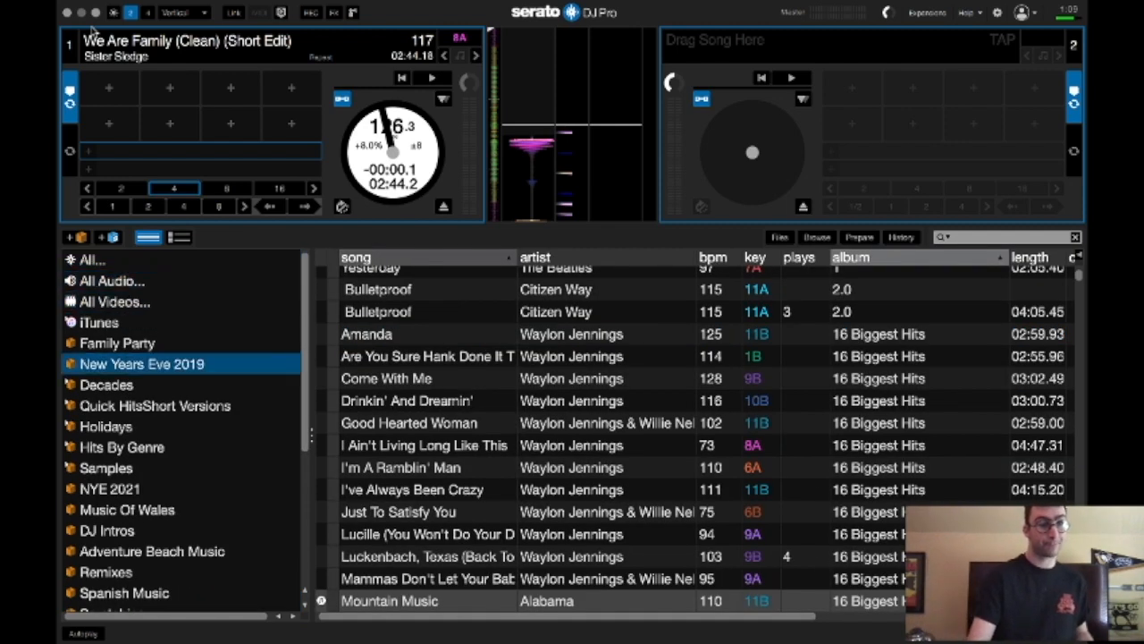
click(121, 447)
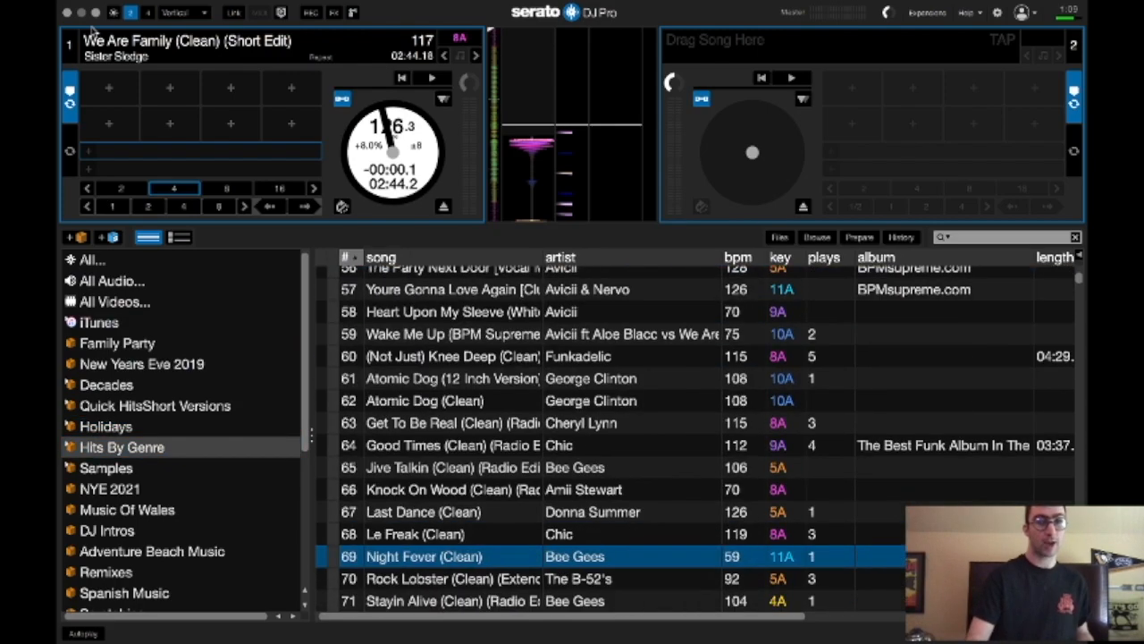
scroll(down, 3)
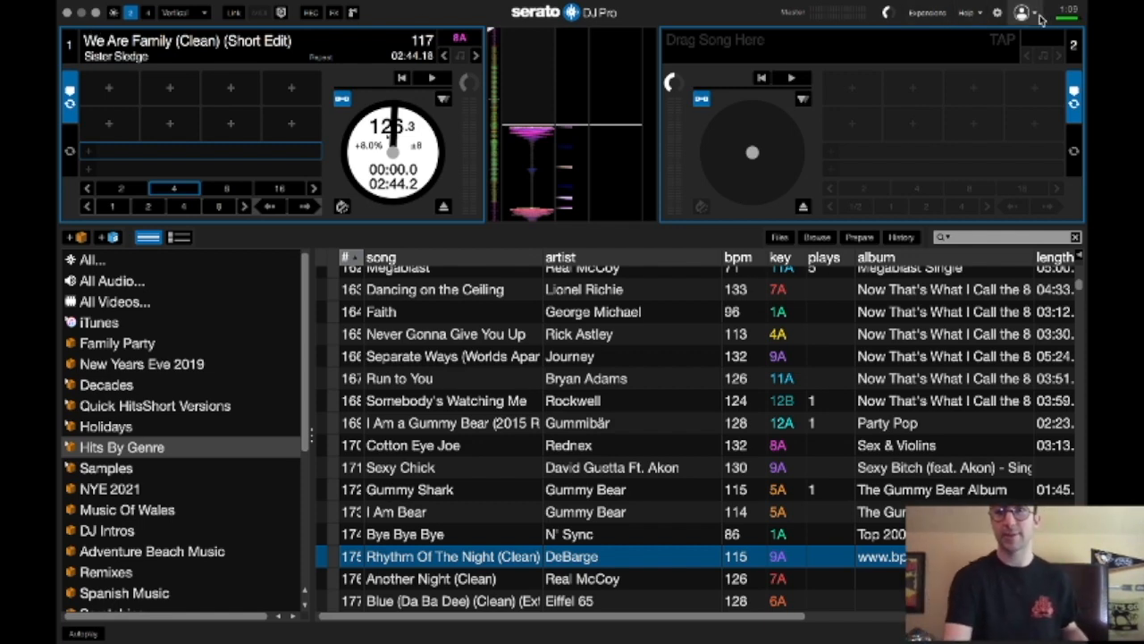
- Check the account dropdown, then open the Help menu listing tutorials and support
click(1022, 13)
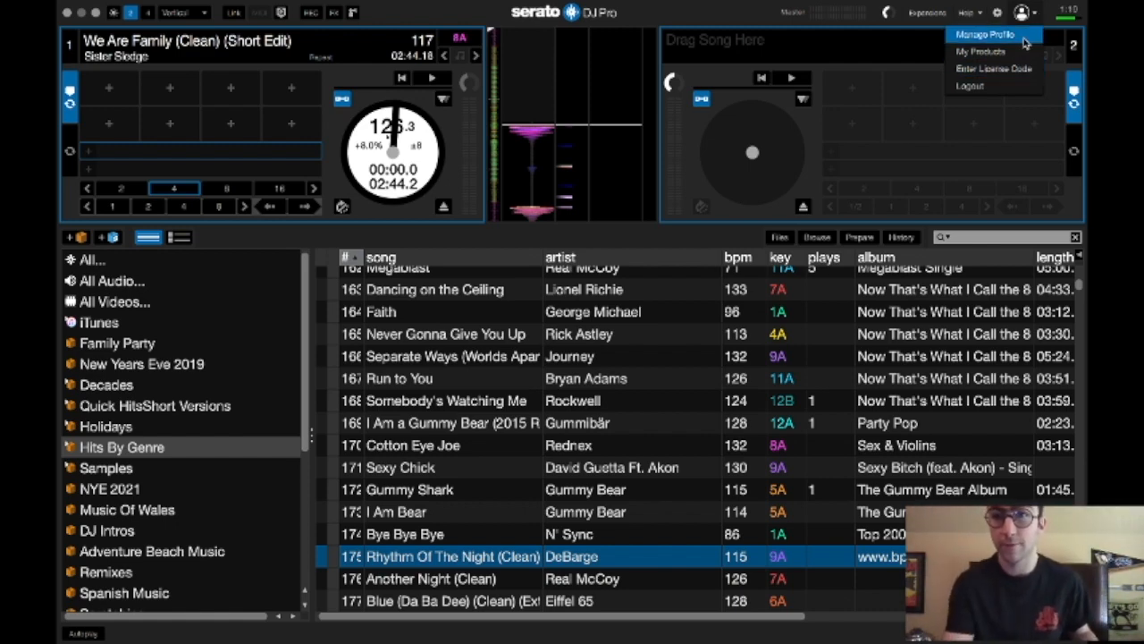
mouse_move(1008, 112)
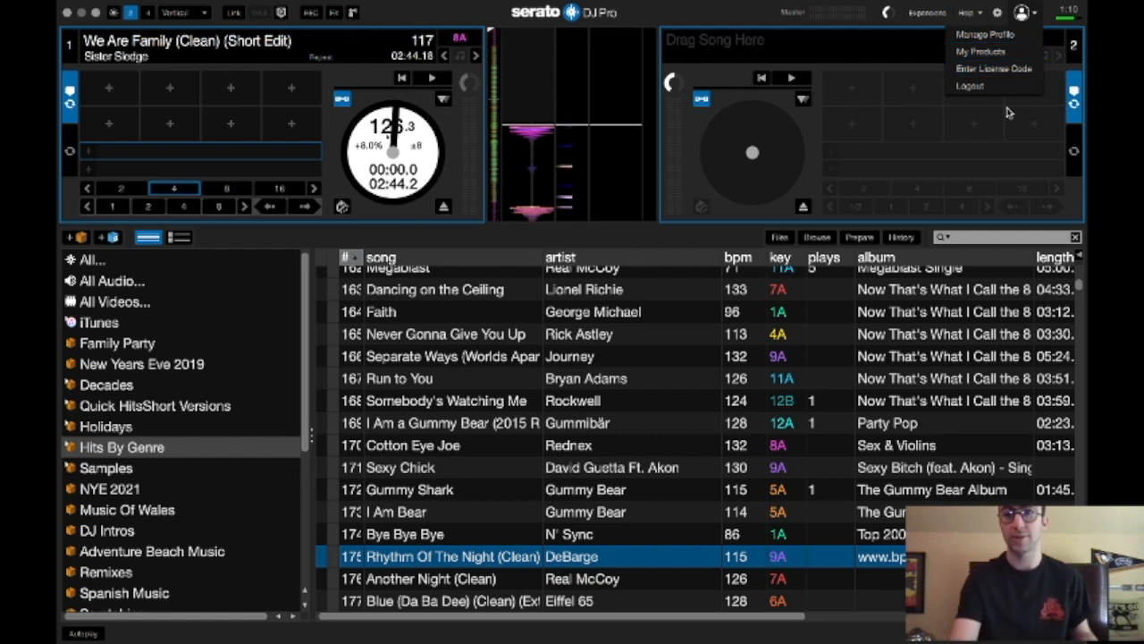
mouse_move(1017, 25)
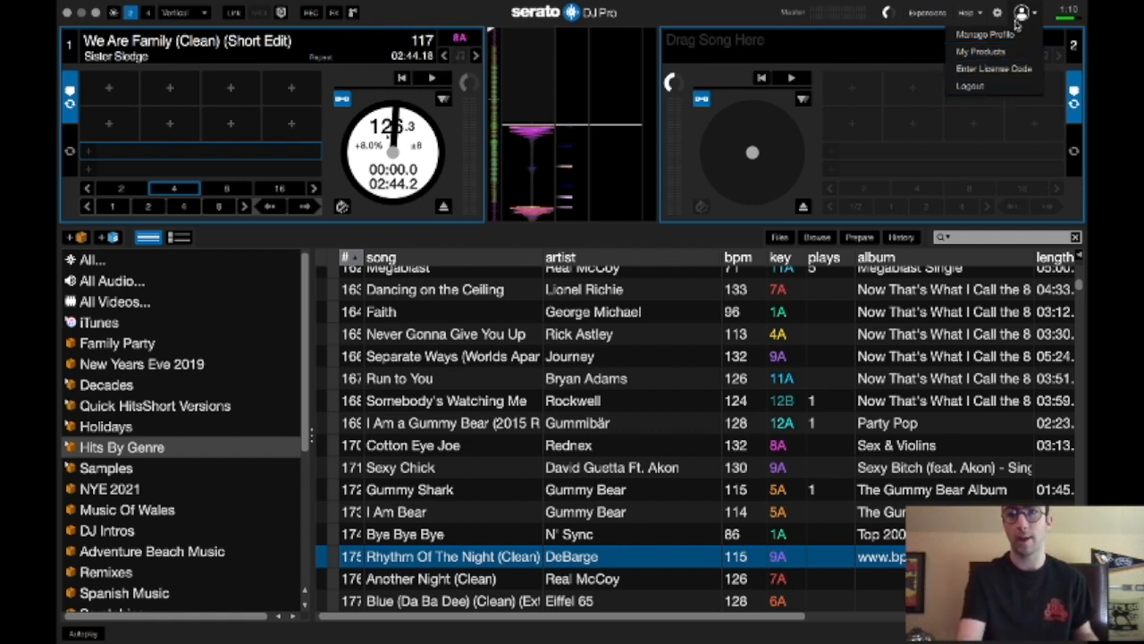
click(967, 13)
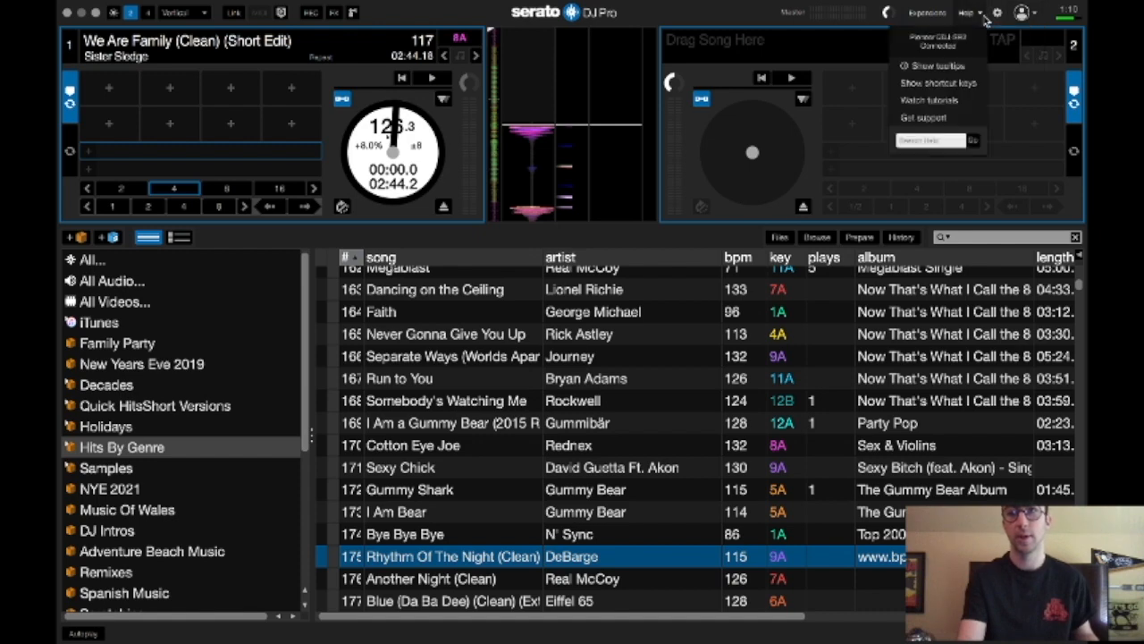
click(997, 13)
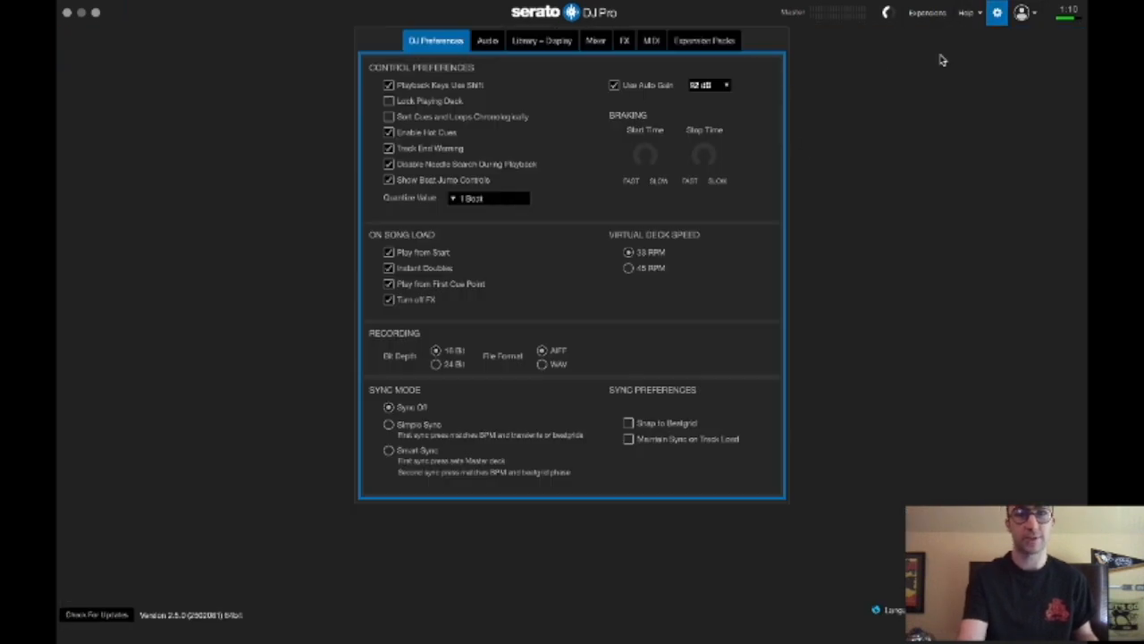
mouse_move(737, 49)
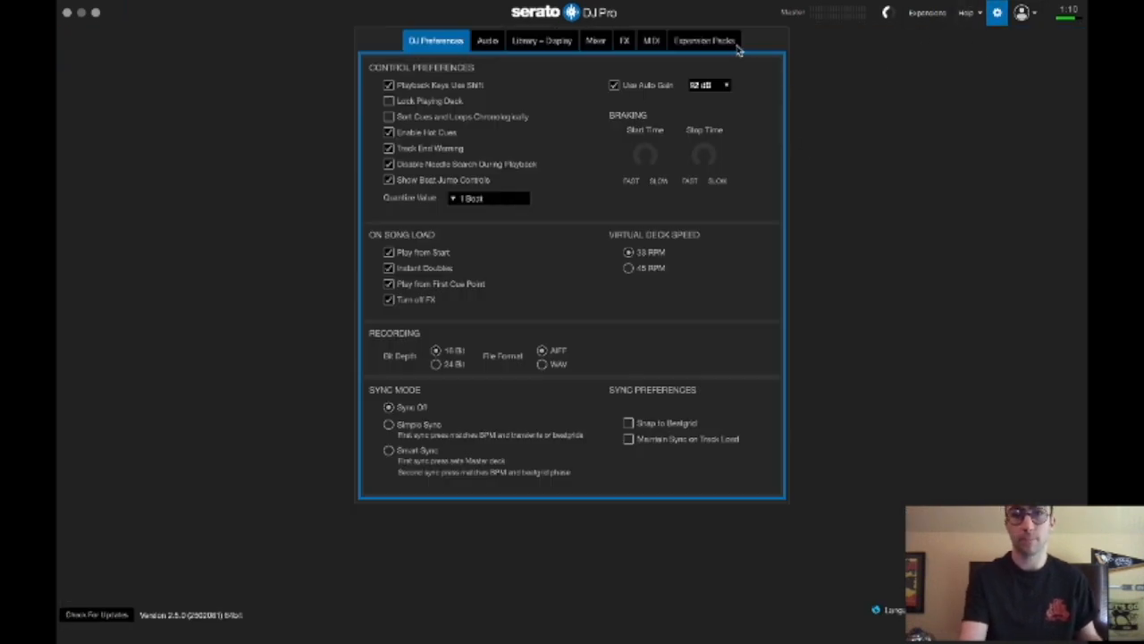
click(703, 40)
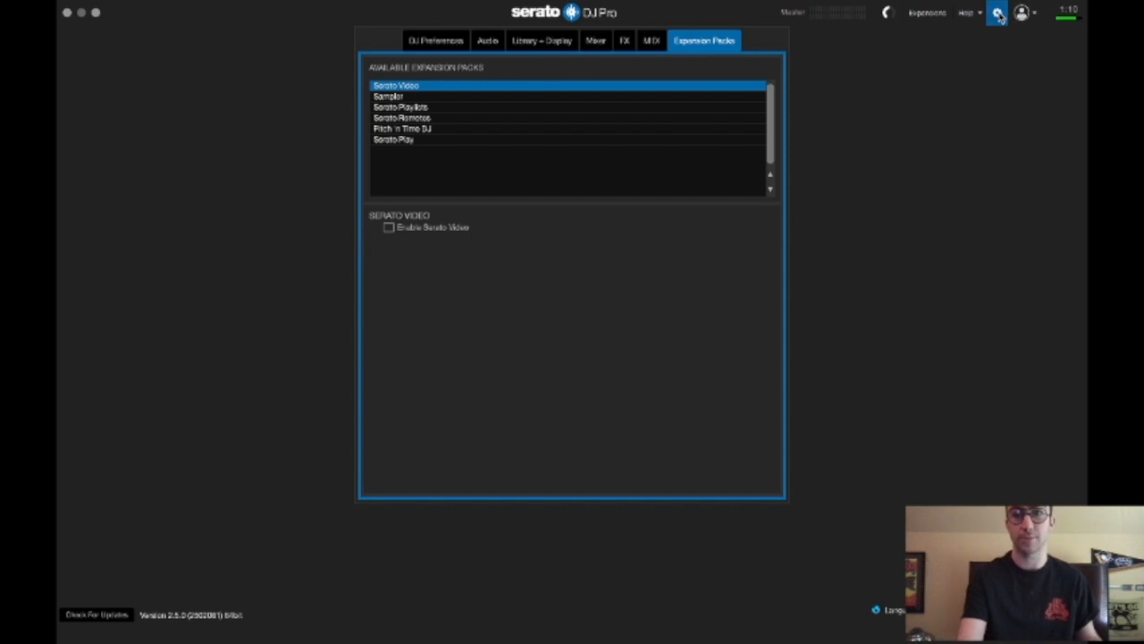
click(965, 12)
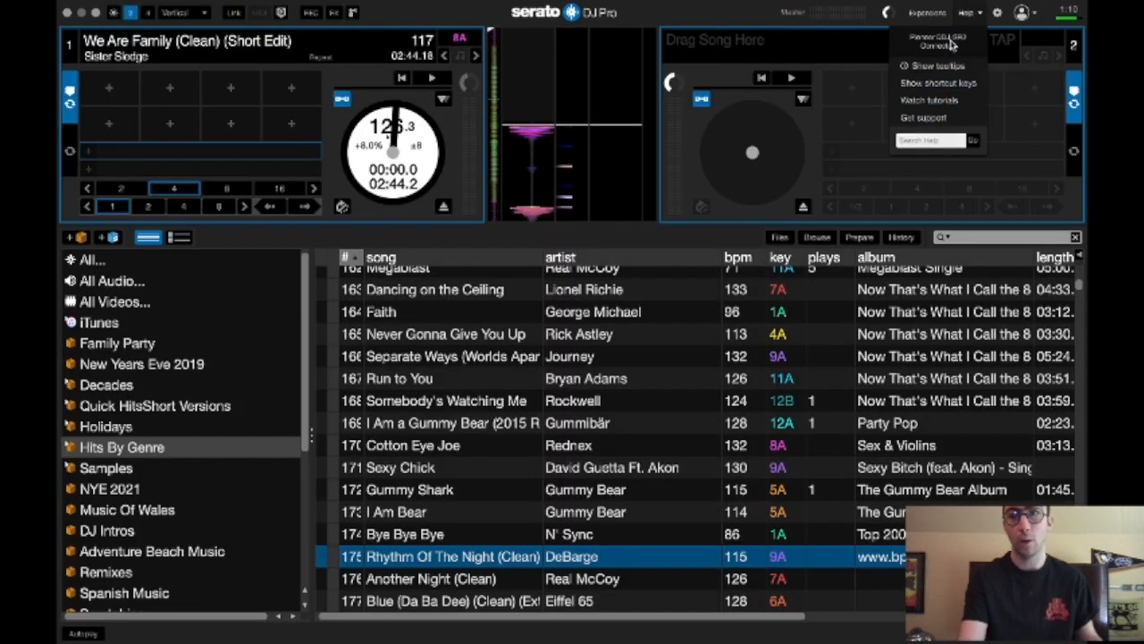
- Open the Expansions window to review owned products and their license status
click(927, 13)
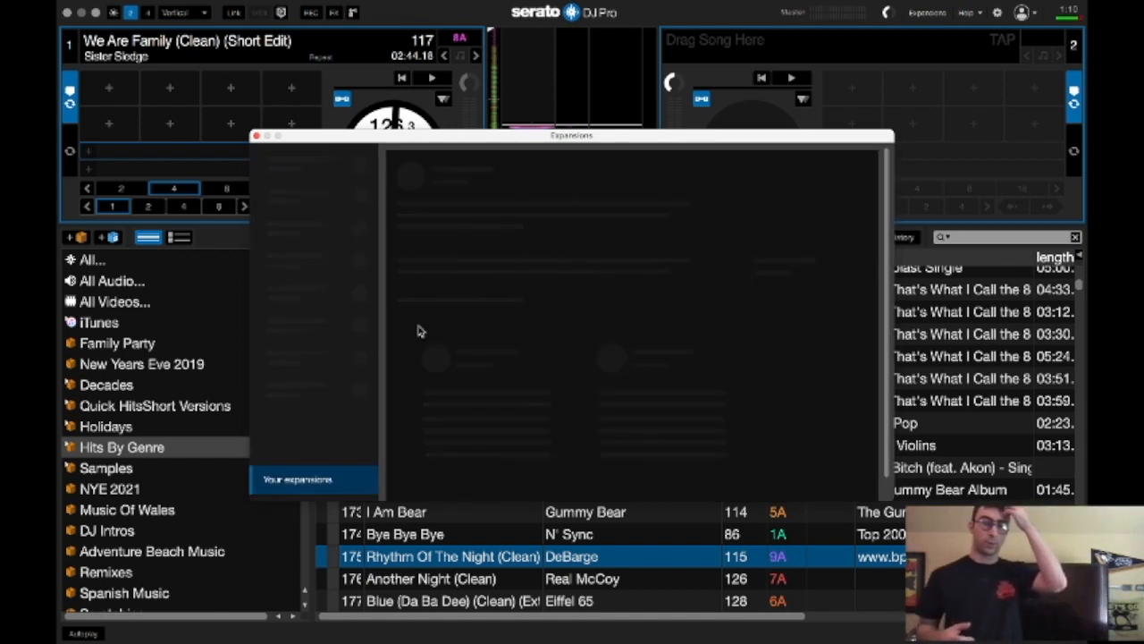
click(296, 479)
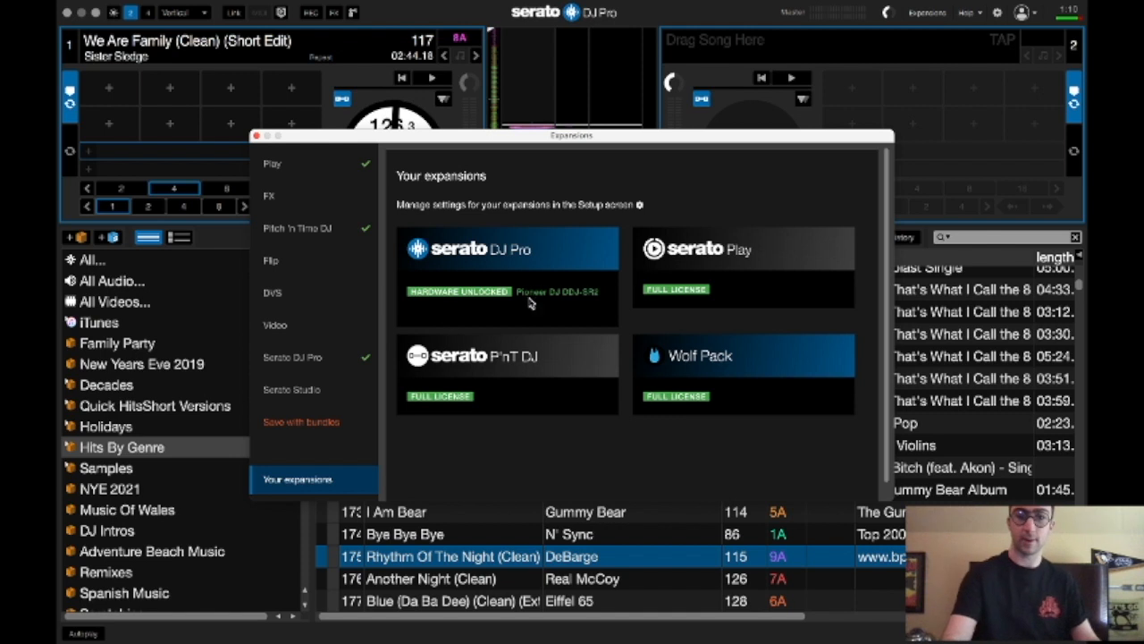
mouse_move(340, 369)
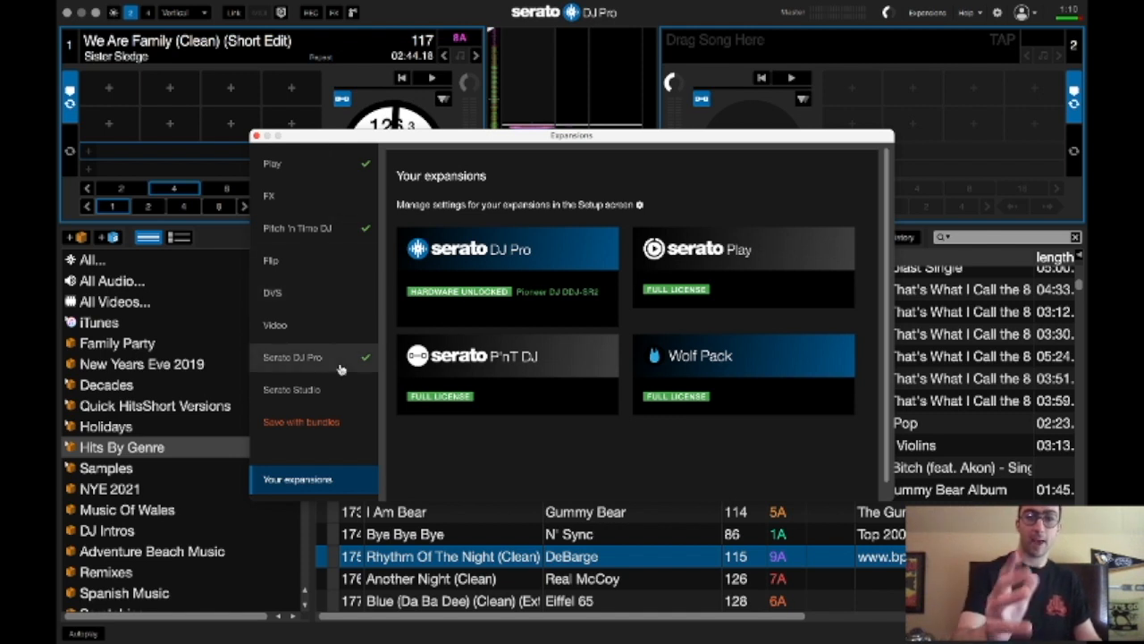
mouse_move(521, 300)
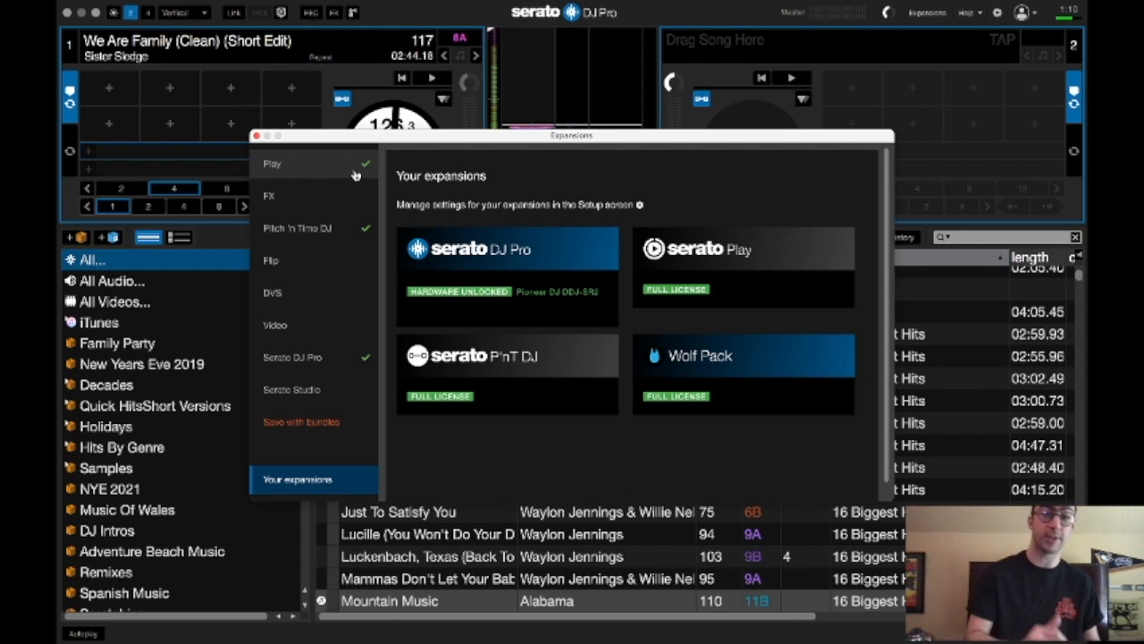
mouse_move(325, 246)
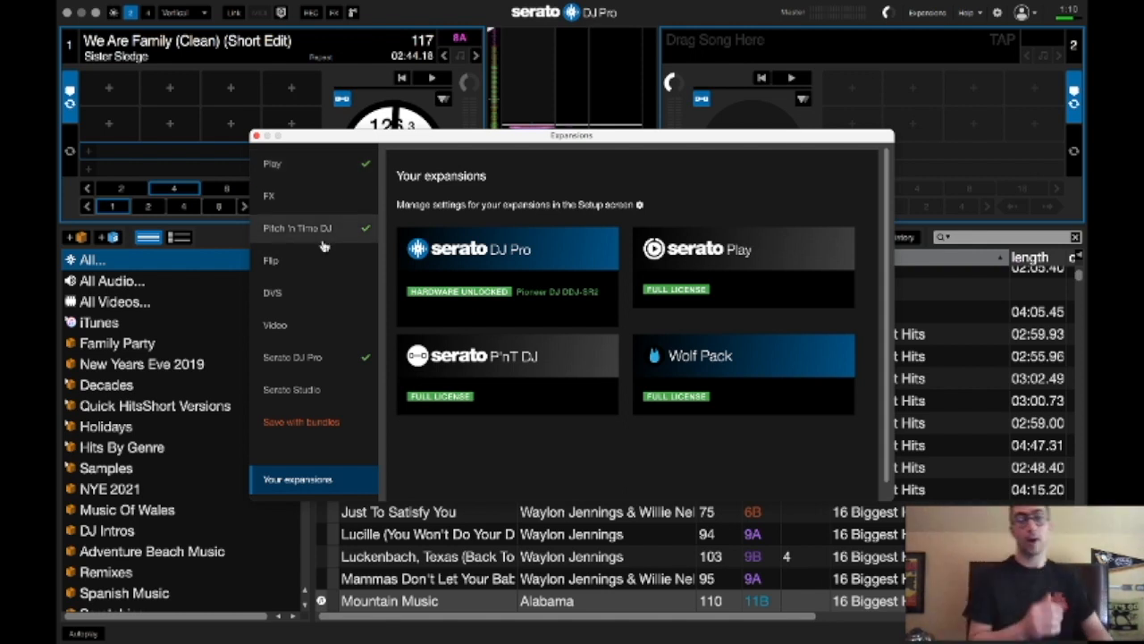
mouse_move(345, 371)
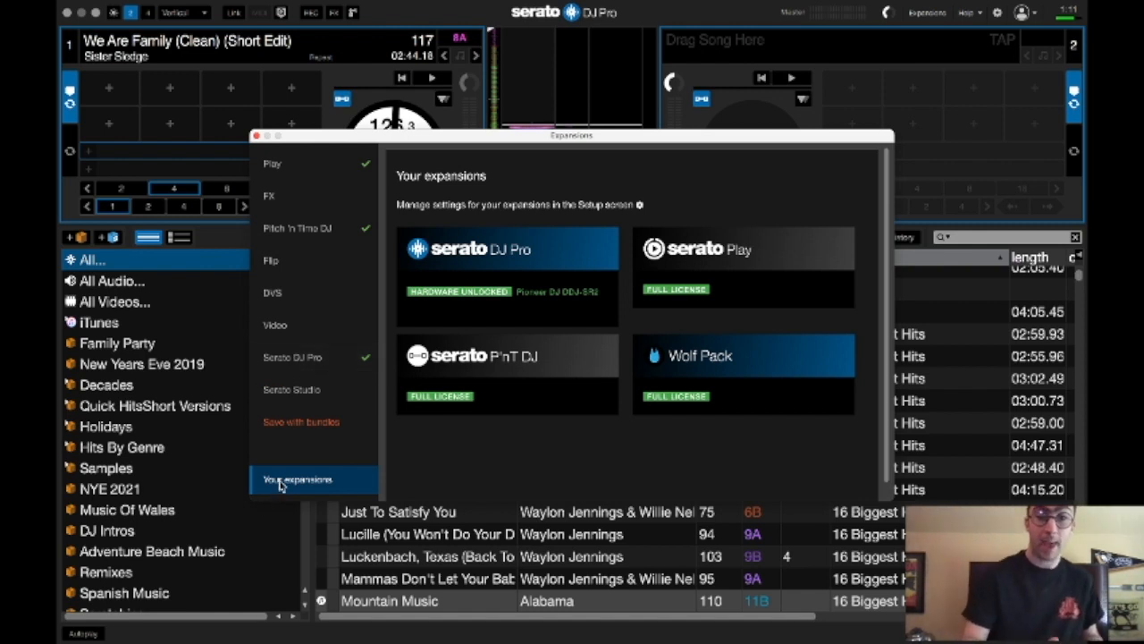
mouse_move(653, 383)
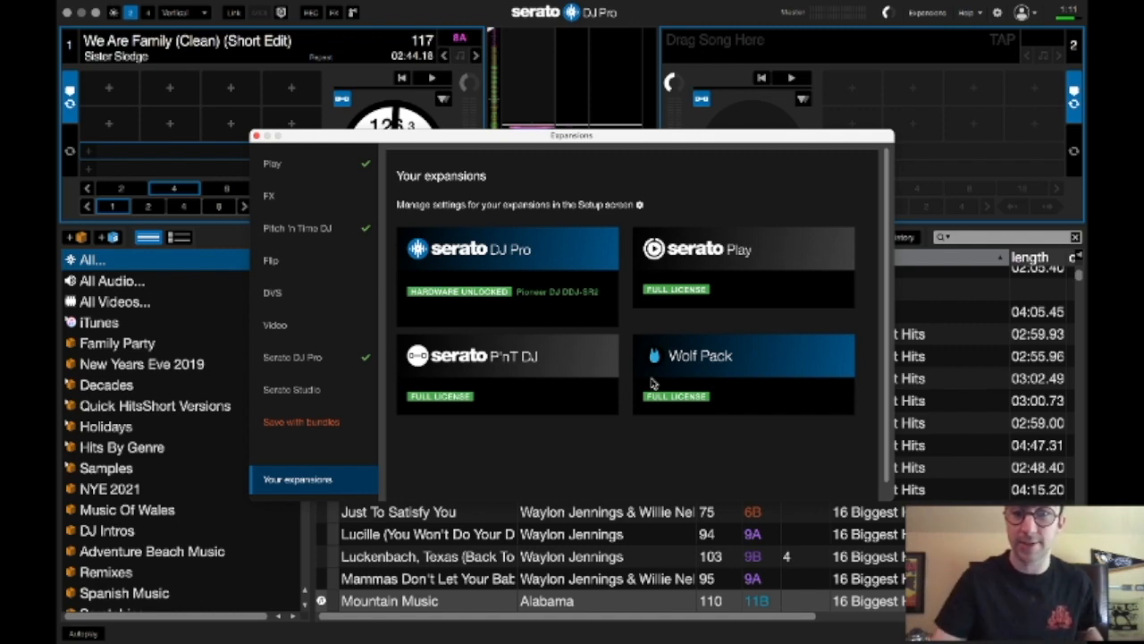
mouse_move(201, 114)
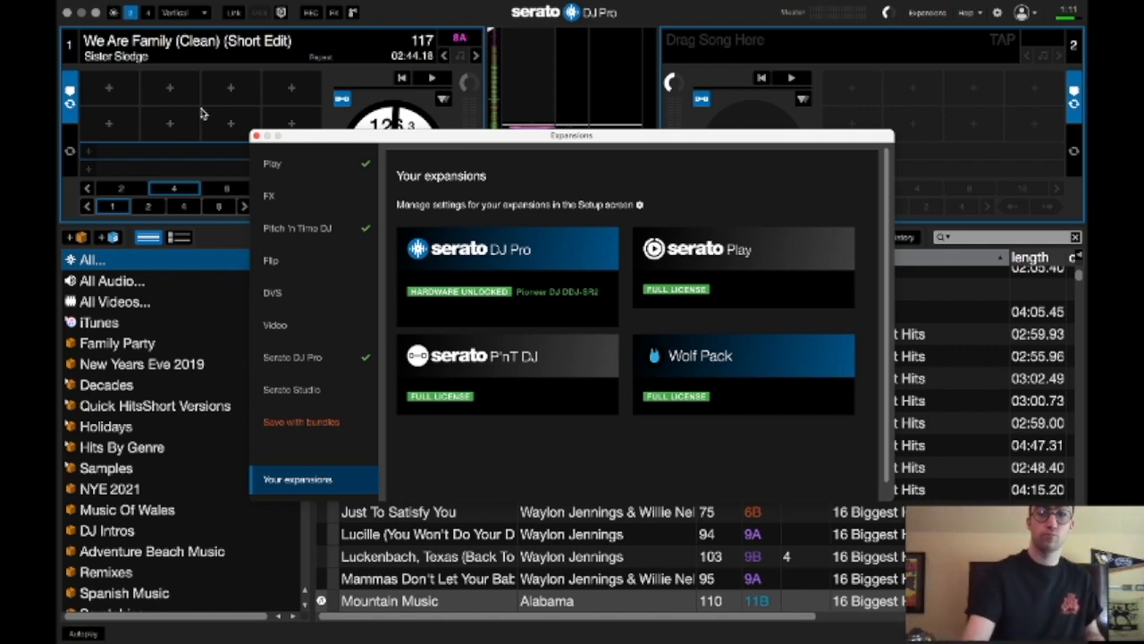
- Close the Expansions window and choose My Products from the account menu
click(257, 135)
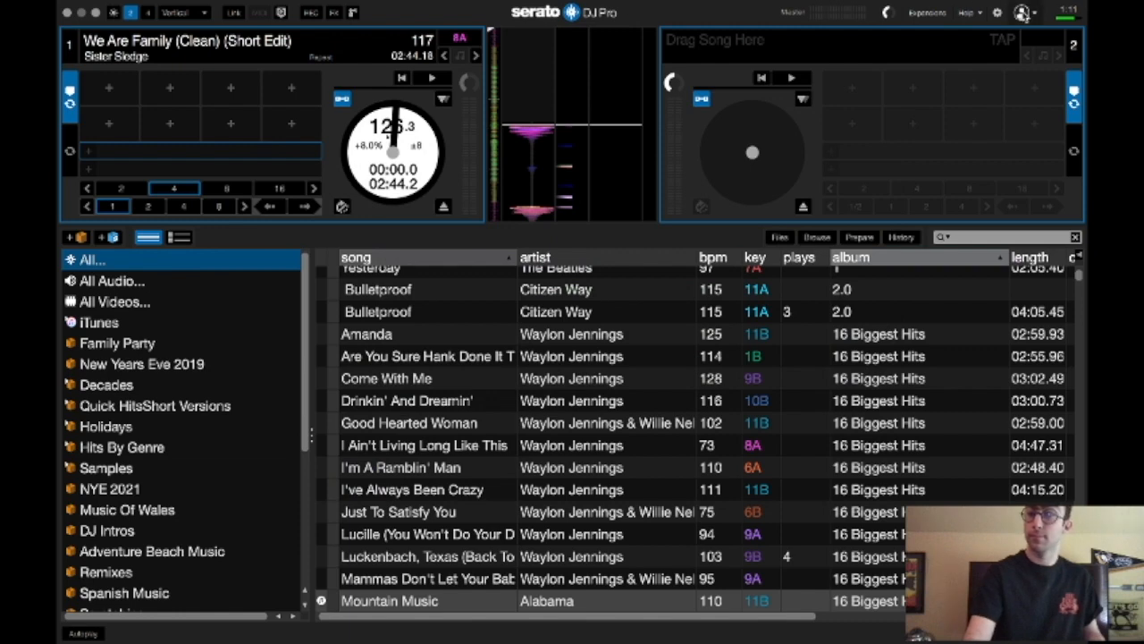
click(1021, 11)
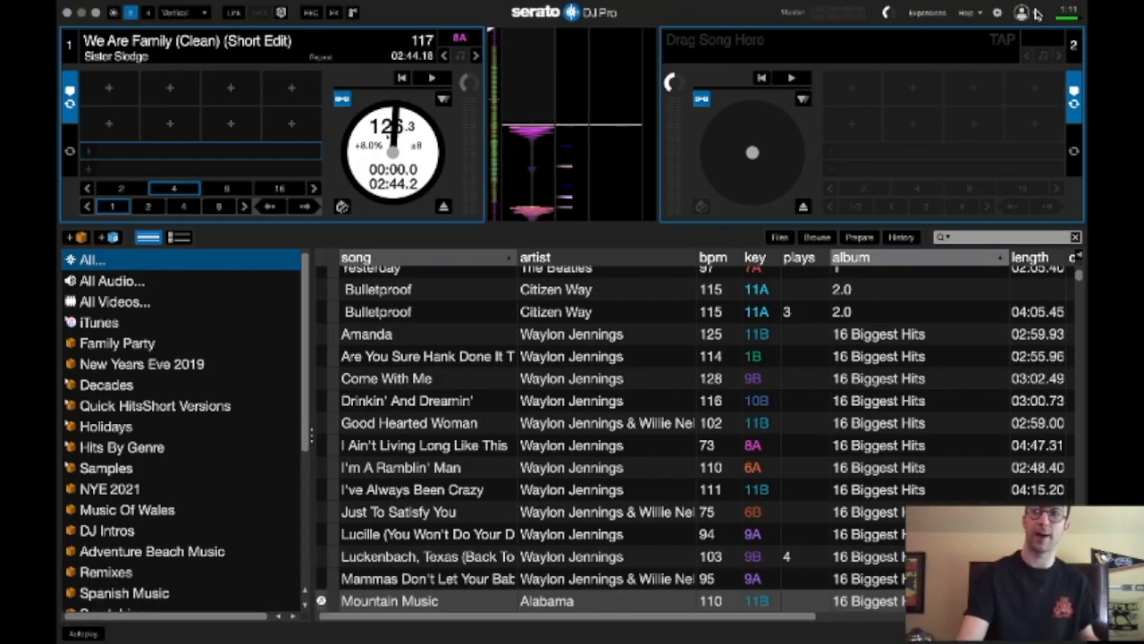
click(1022, 12)
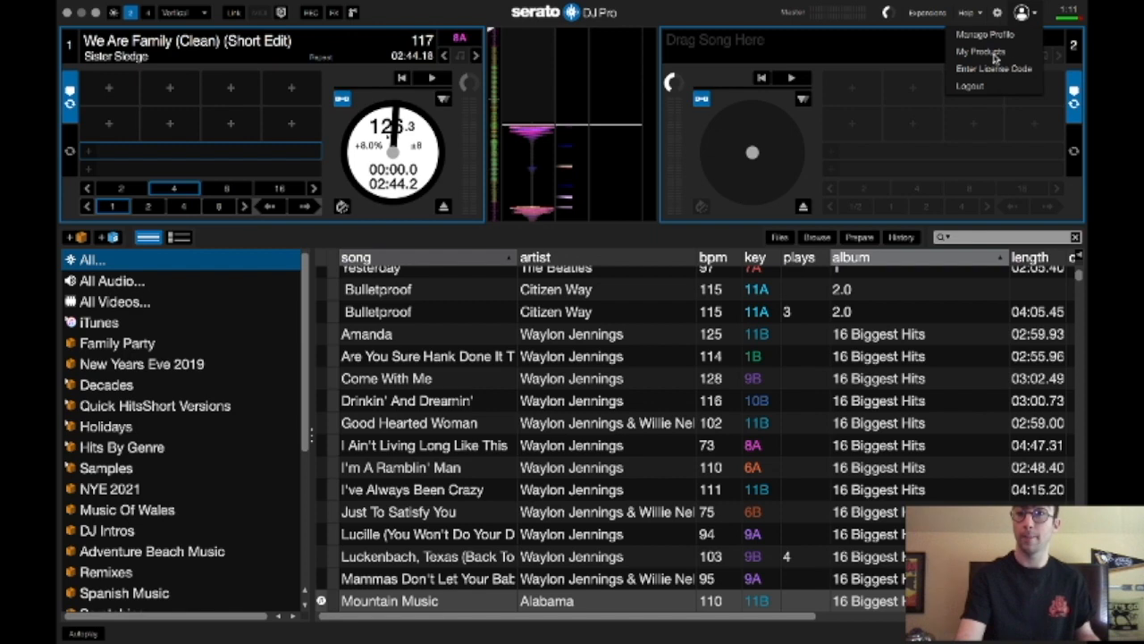
click(980, 51)
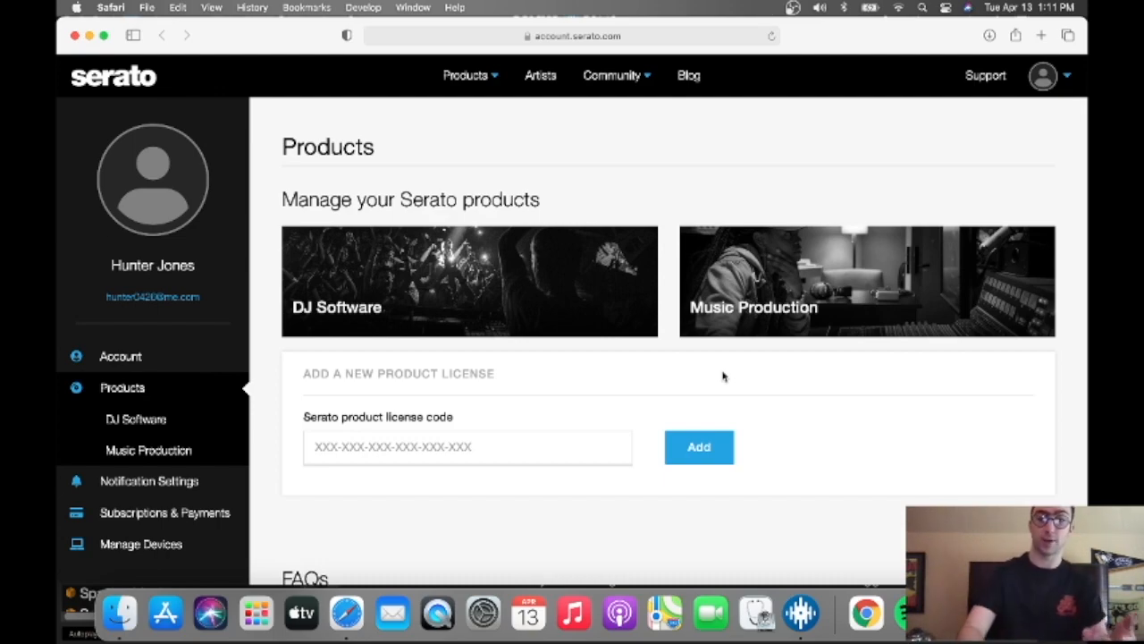
mouse_move(178, 95)
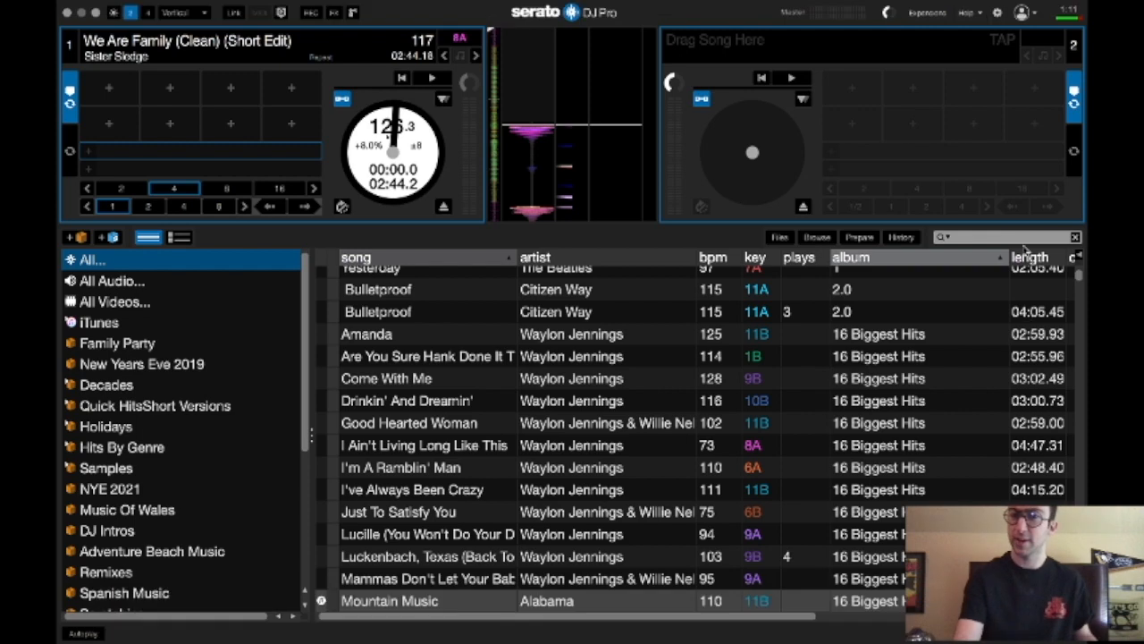
- Select the Kids Party crate to list clean tracks like Old Town Road
click(1022, 12)
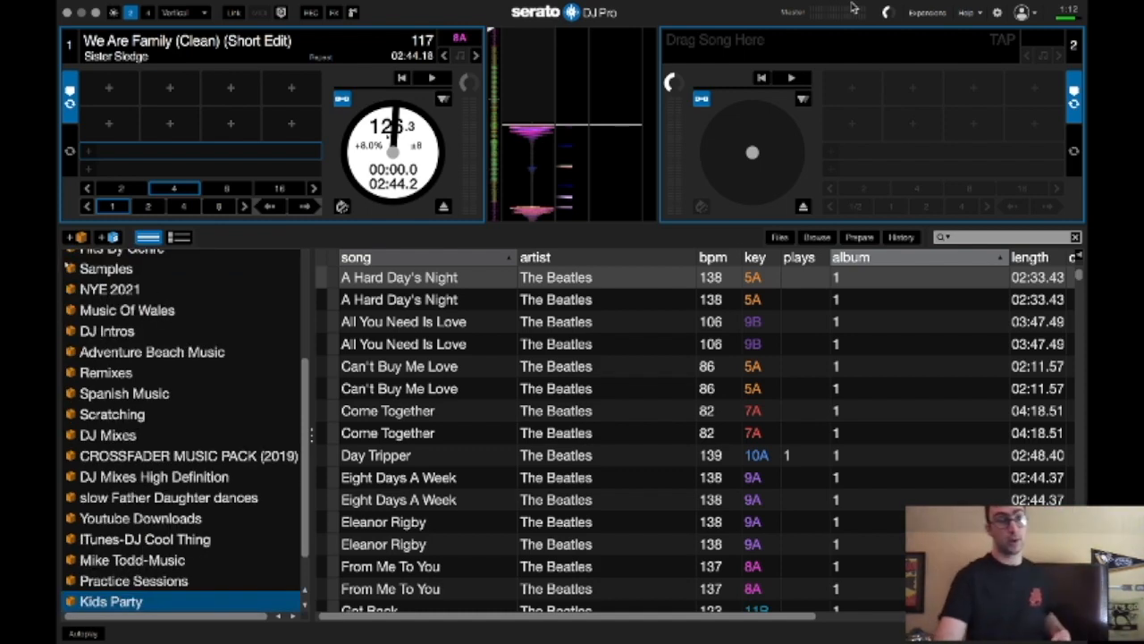
click(153, 476)
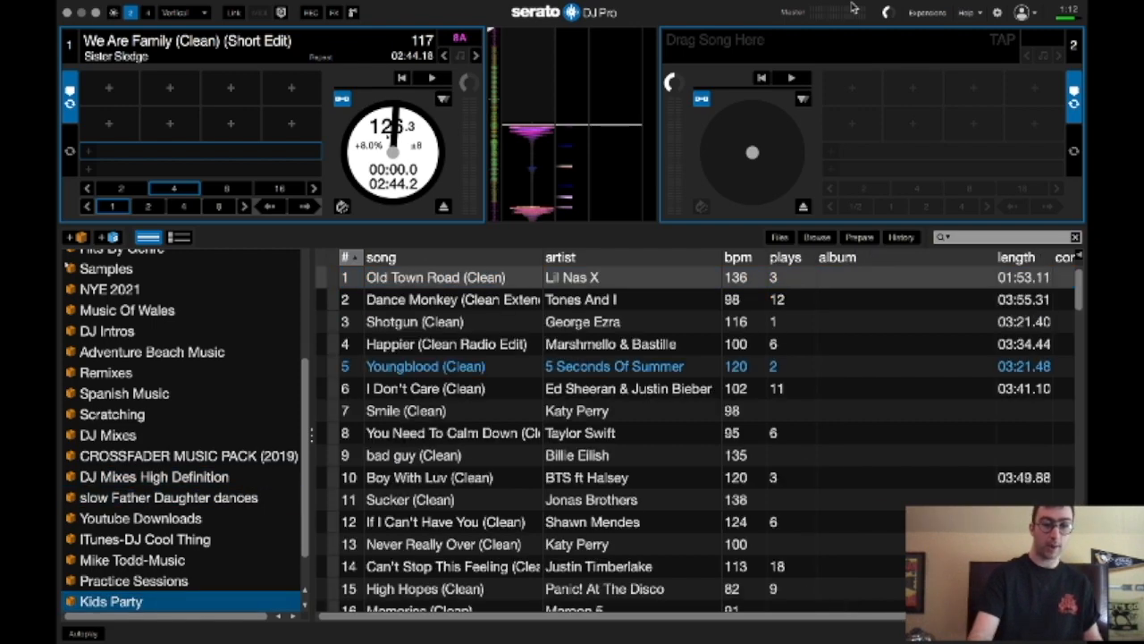
click(435, 277)
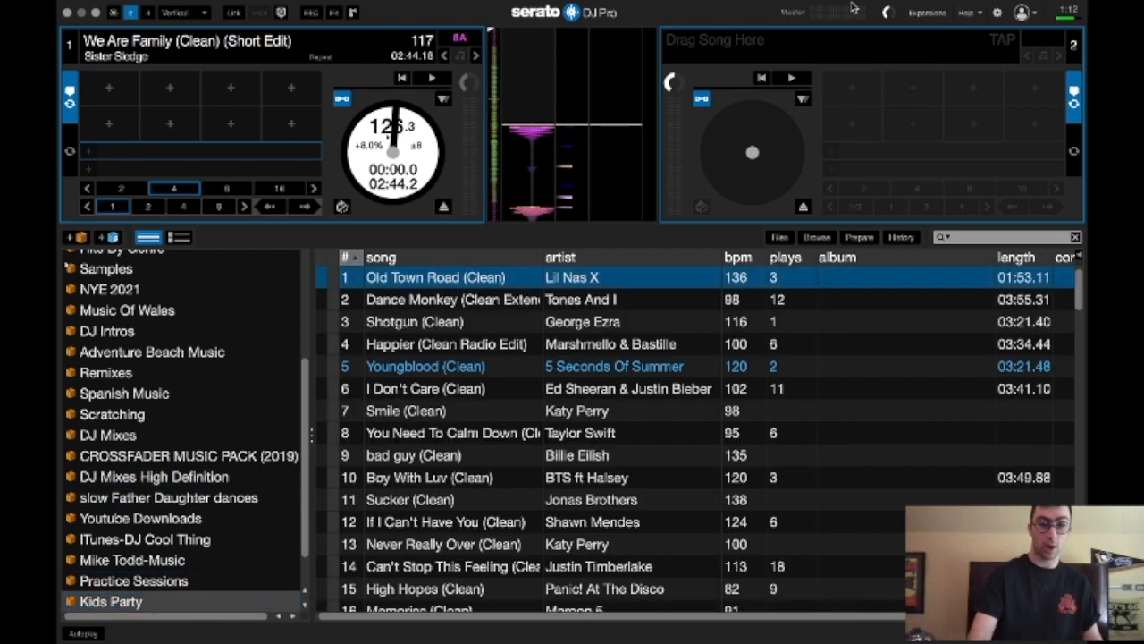
scroll(down, 3)
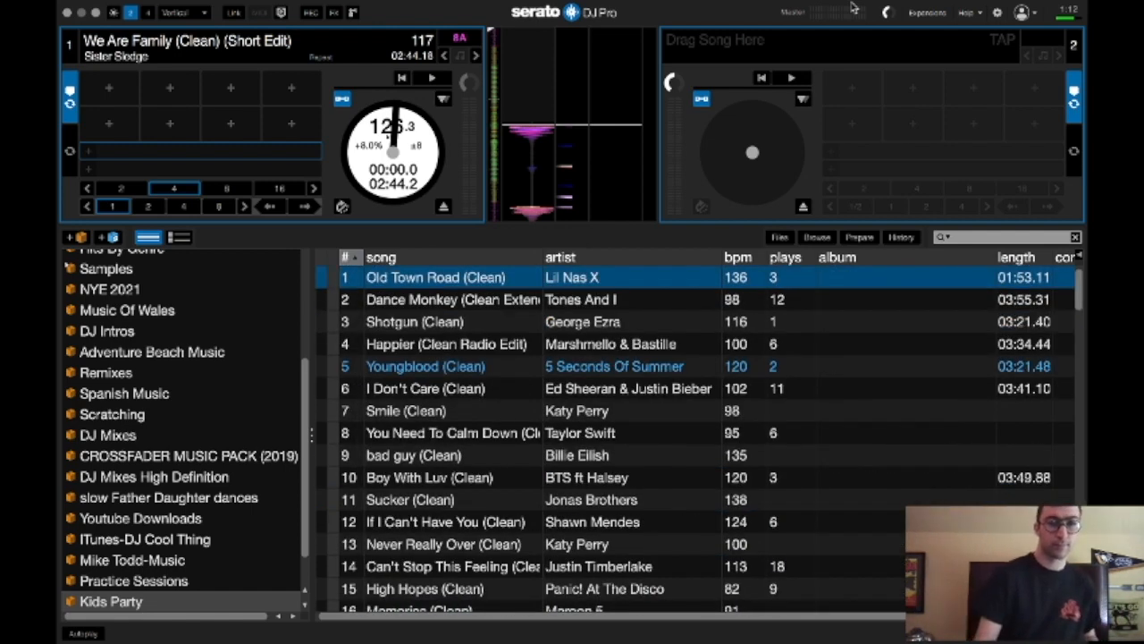
scroll(down, 3)
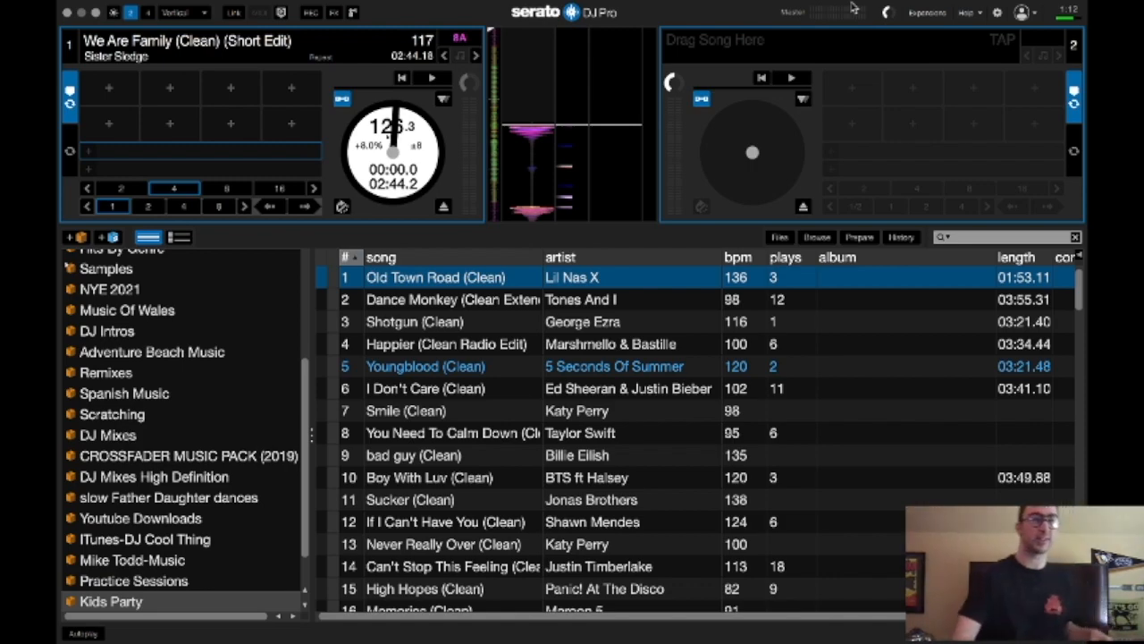
click(111, 601)
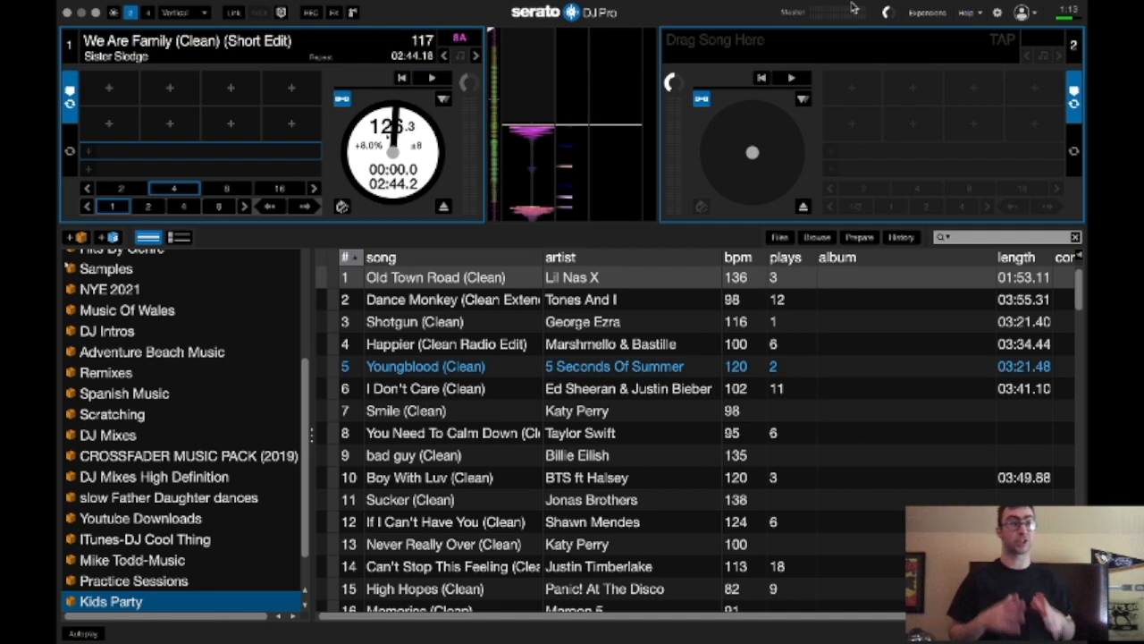
- Select All... in the crate sidebar to display the full collection
click(154, 476)
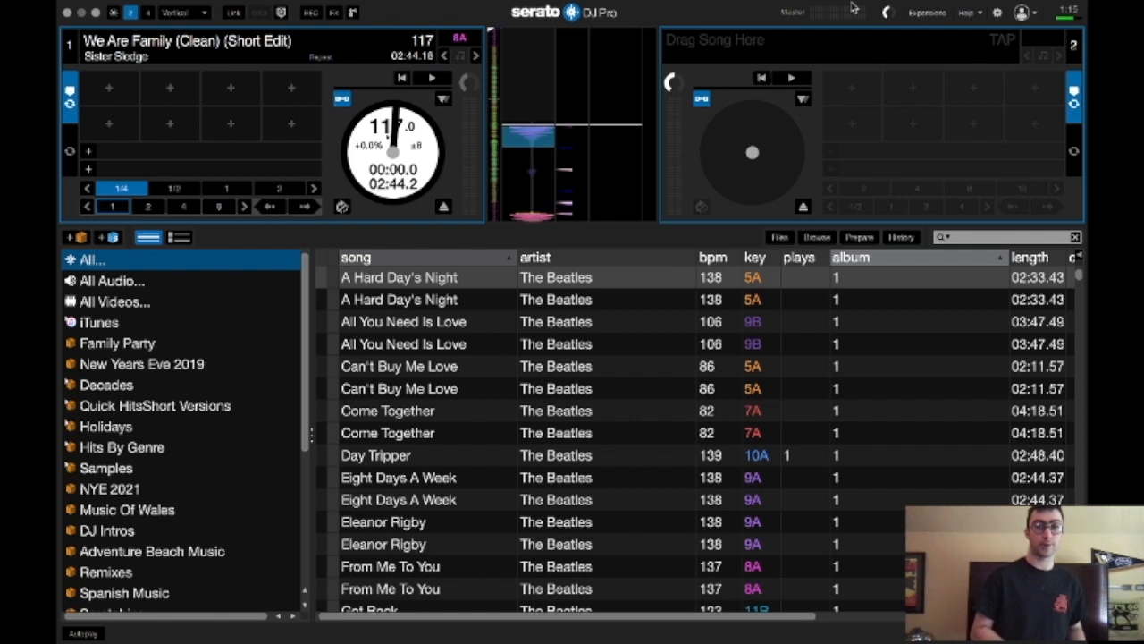
- Set a 1/2-beat auto-loop on deck 1 with loop sizes shifted down
click(279, 188)
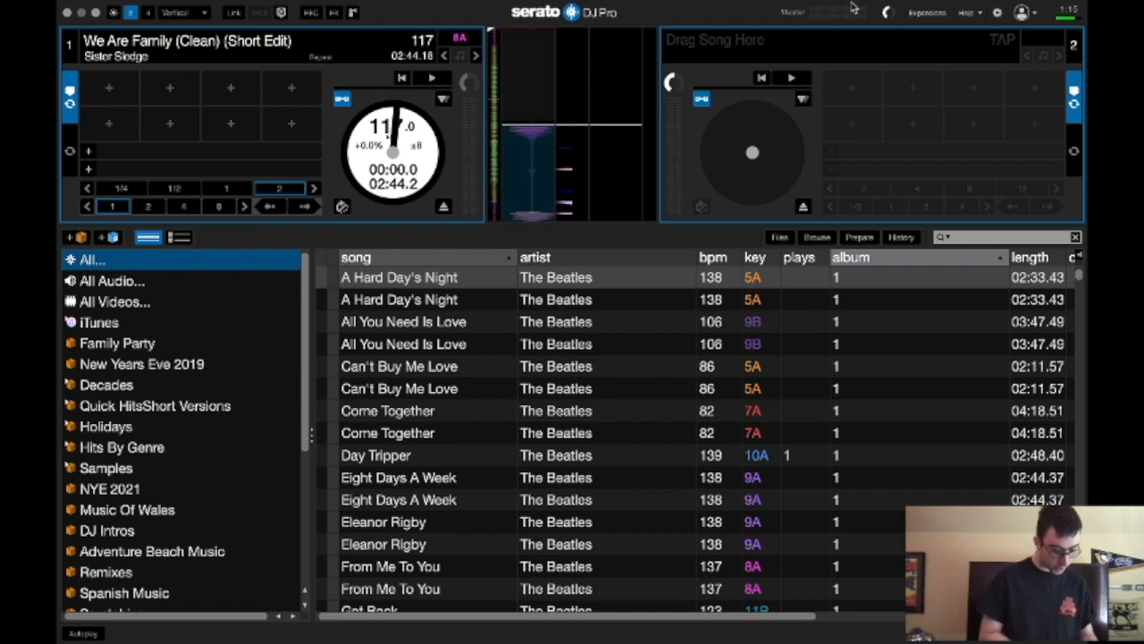
click(433, 77)
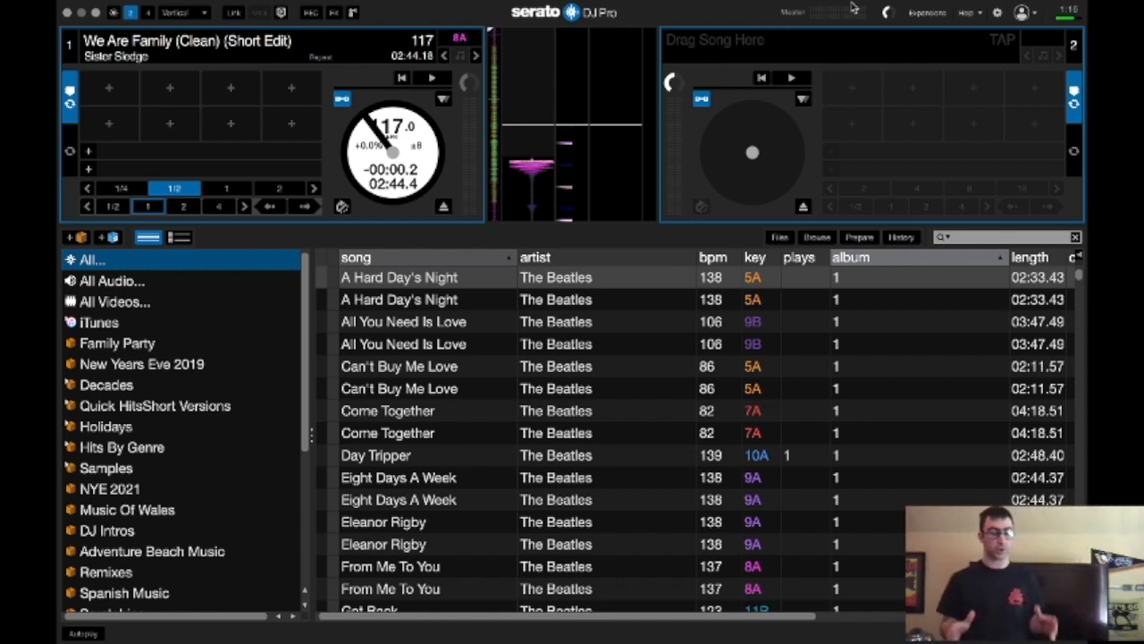
click(443, 207)
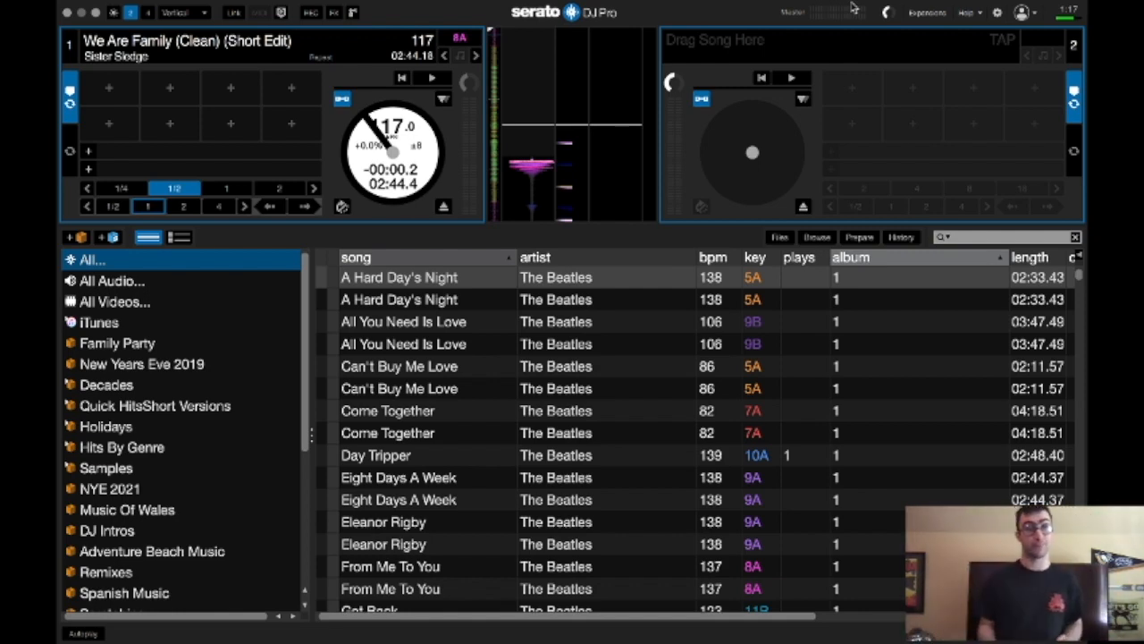
mouse_move(747, 6)
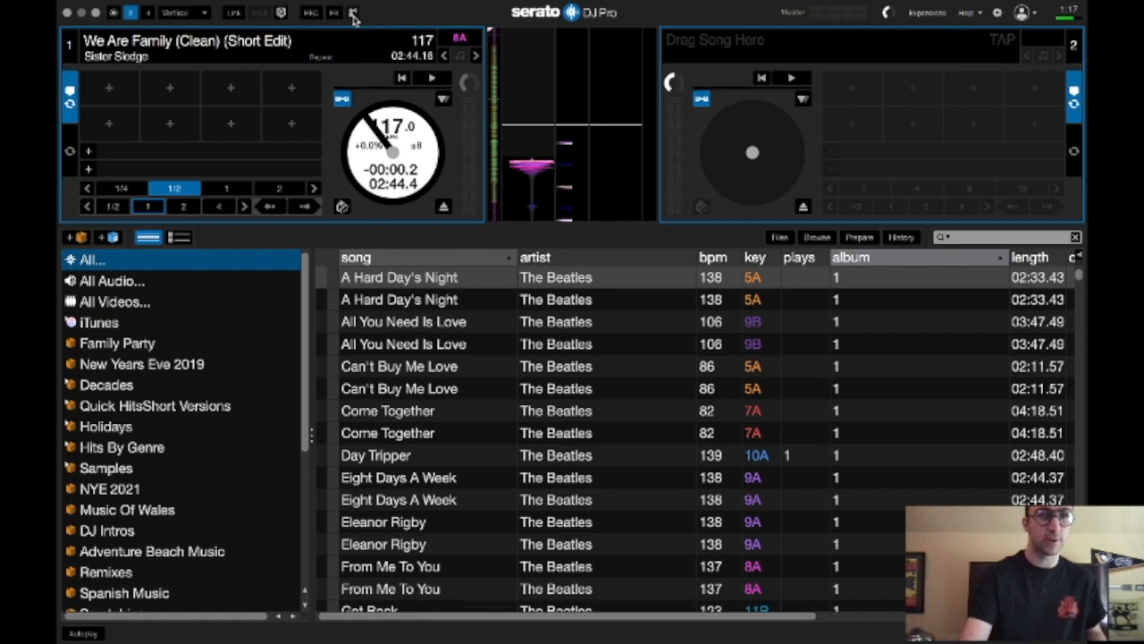
- Briefly show and hide the FX panel, then choose the four-deck vertical layout
click(334, 13)
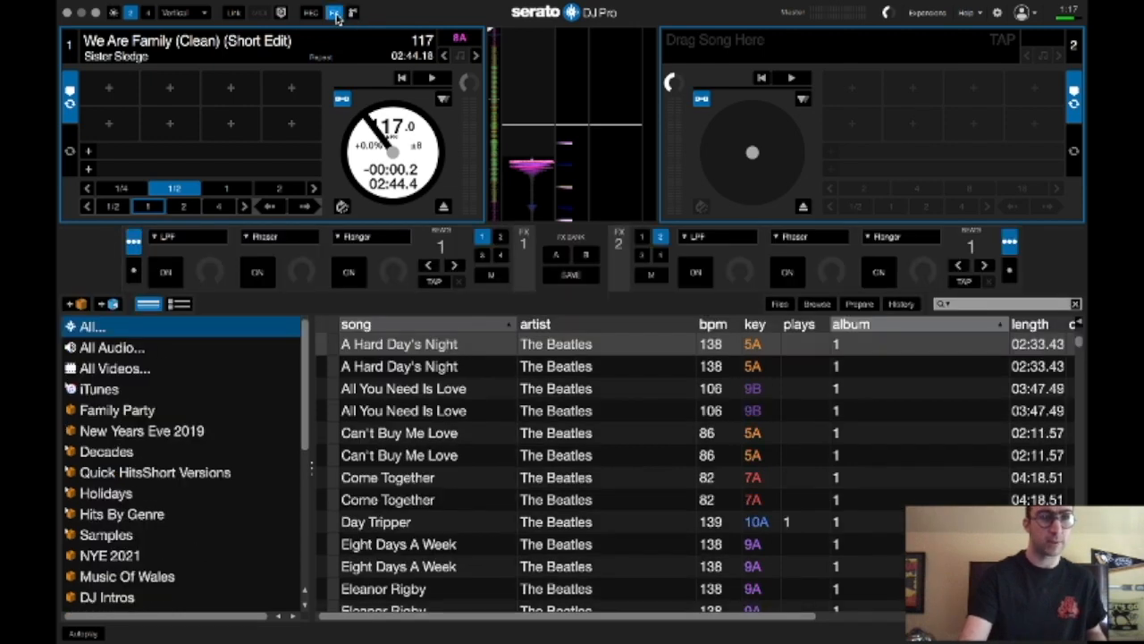
click(310, 12)
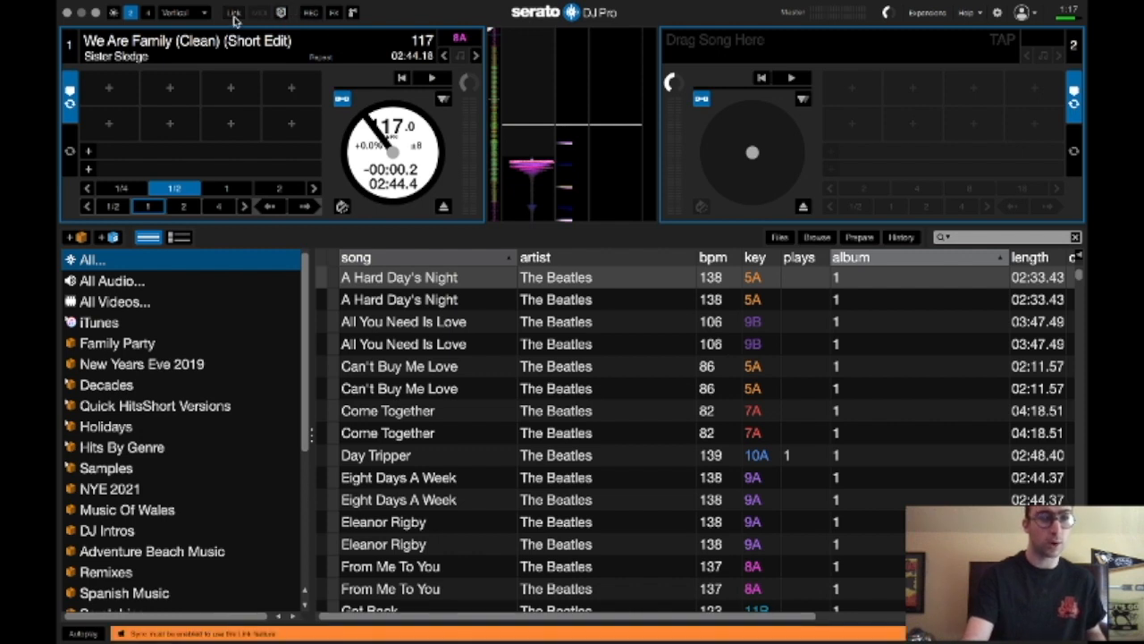
click(179, 11)
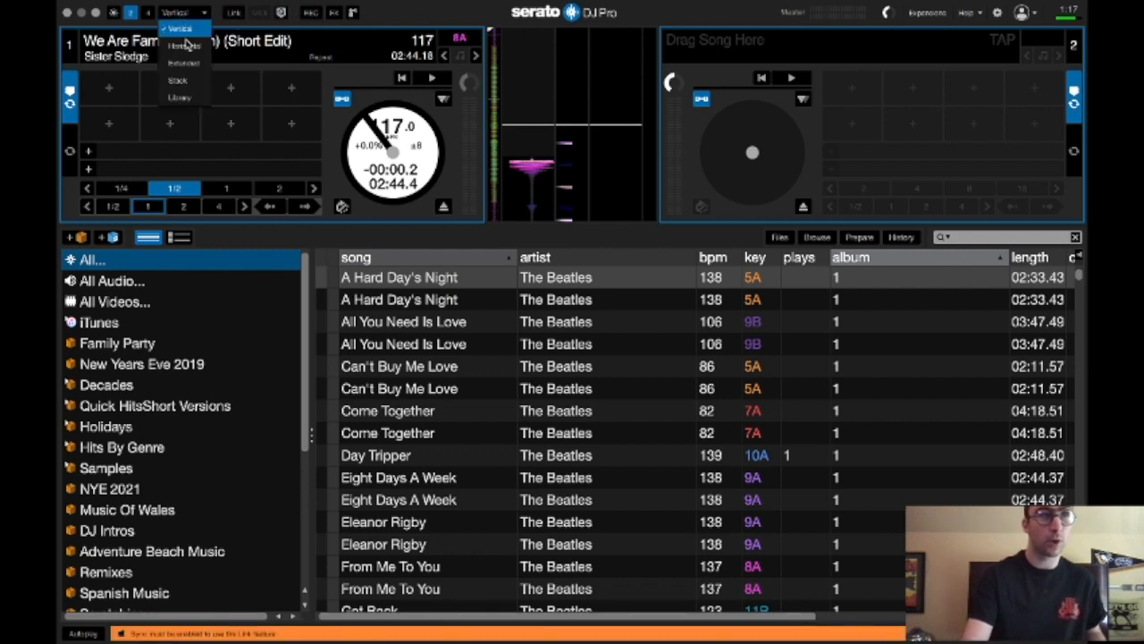
mouse_move(205, 117)
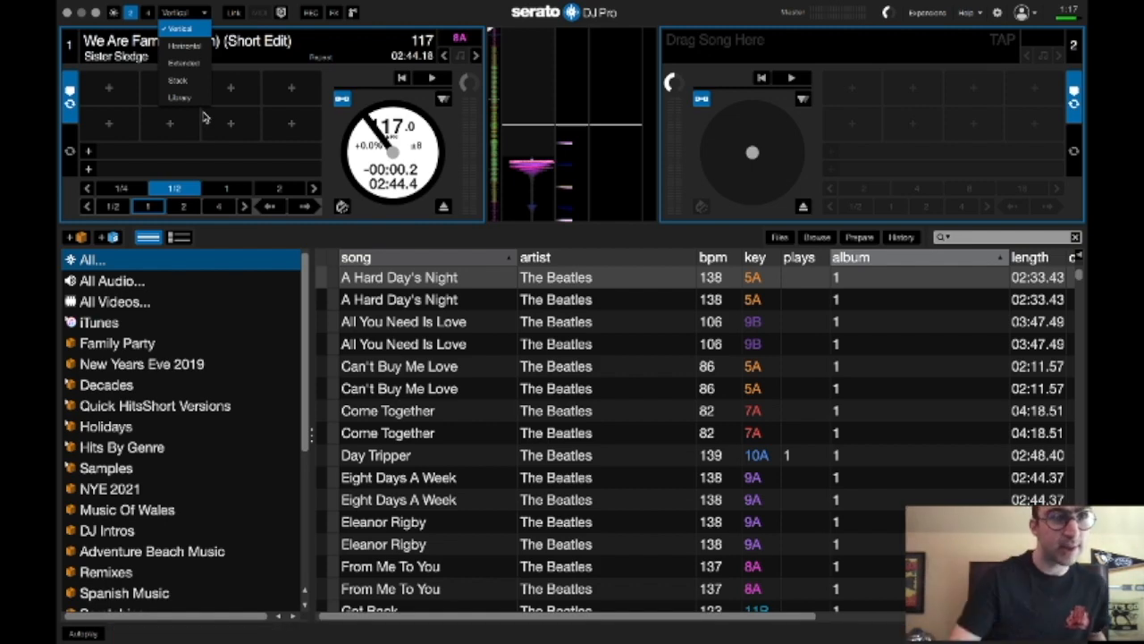
click(183, 12)
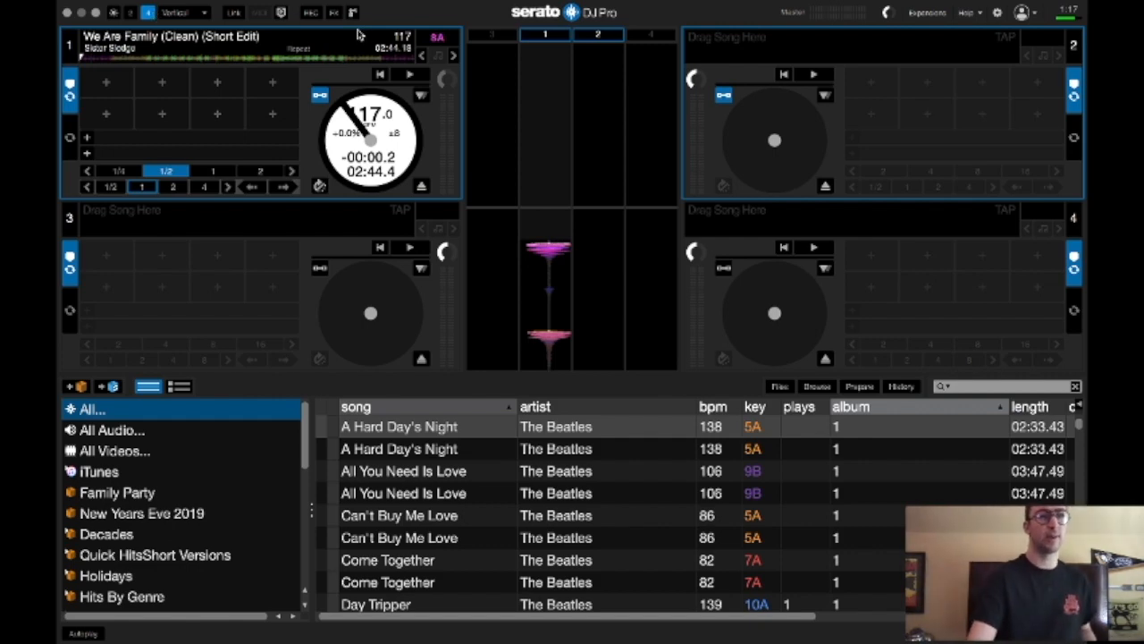
mouse_move(309, 9)
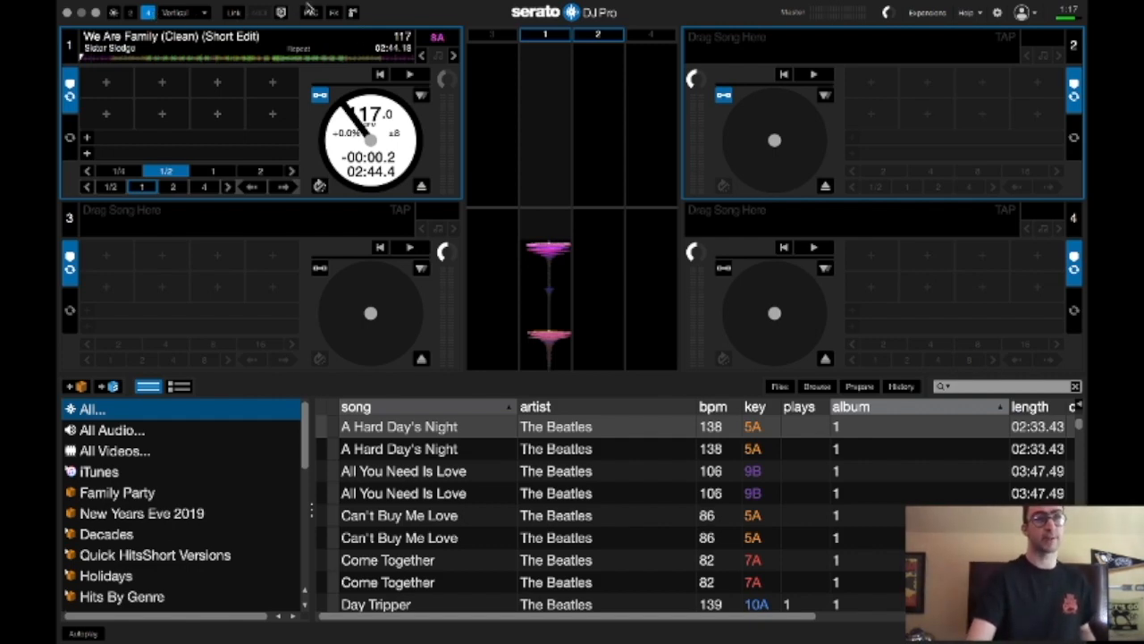
- Switch the deck layout from four decks to two
click(131, 12)
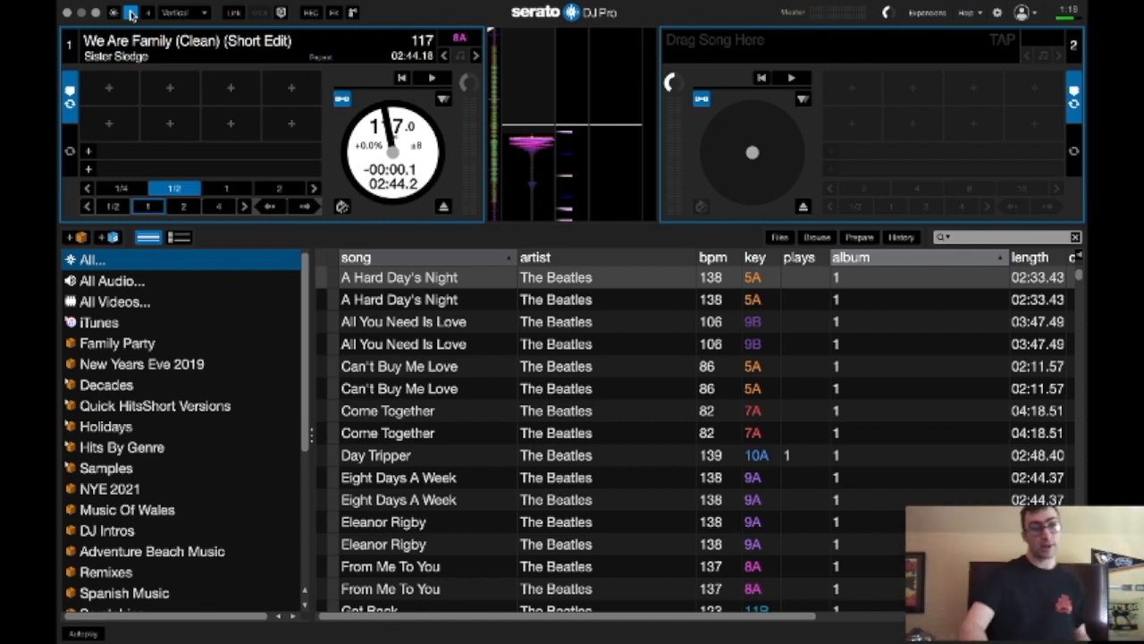
- Browse the Quick Hits Short Versions, DJ Intros and Hits By Genre crates, ending on Hits By Genre
scroll(down, 3)
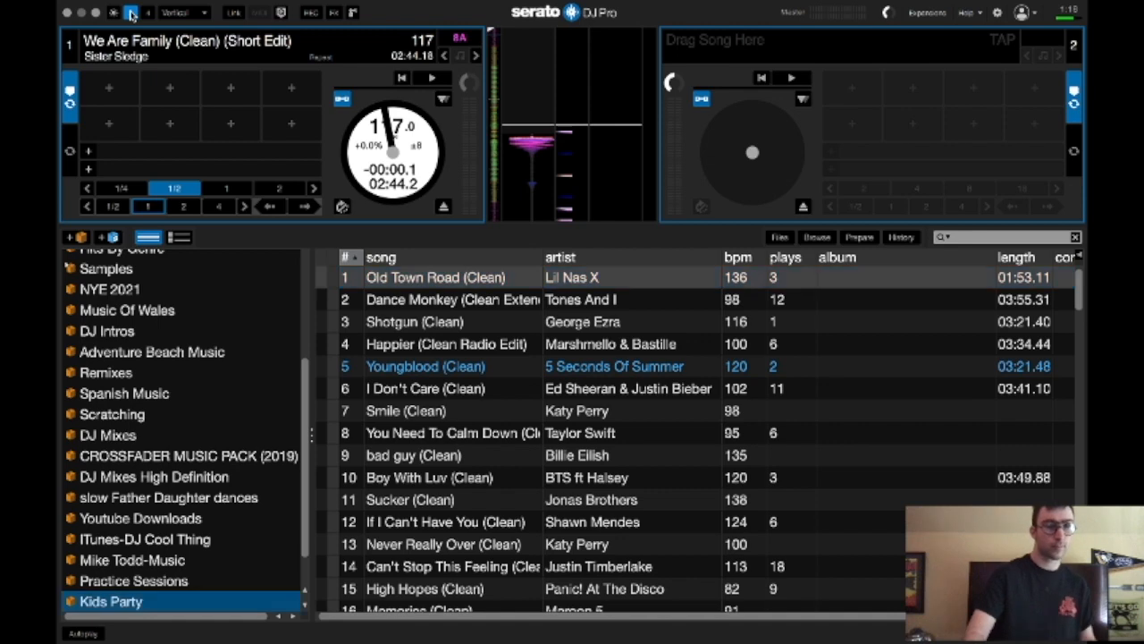
click(153, 405)
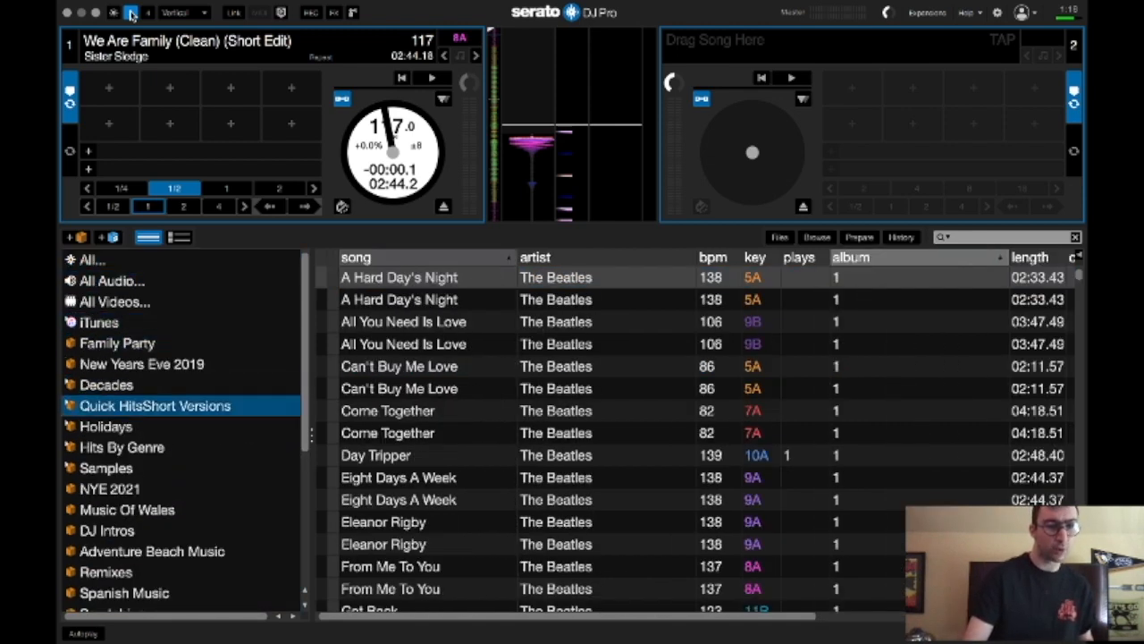
click(105, 384)
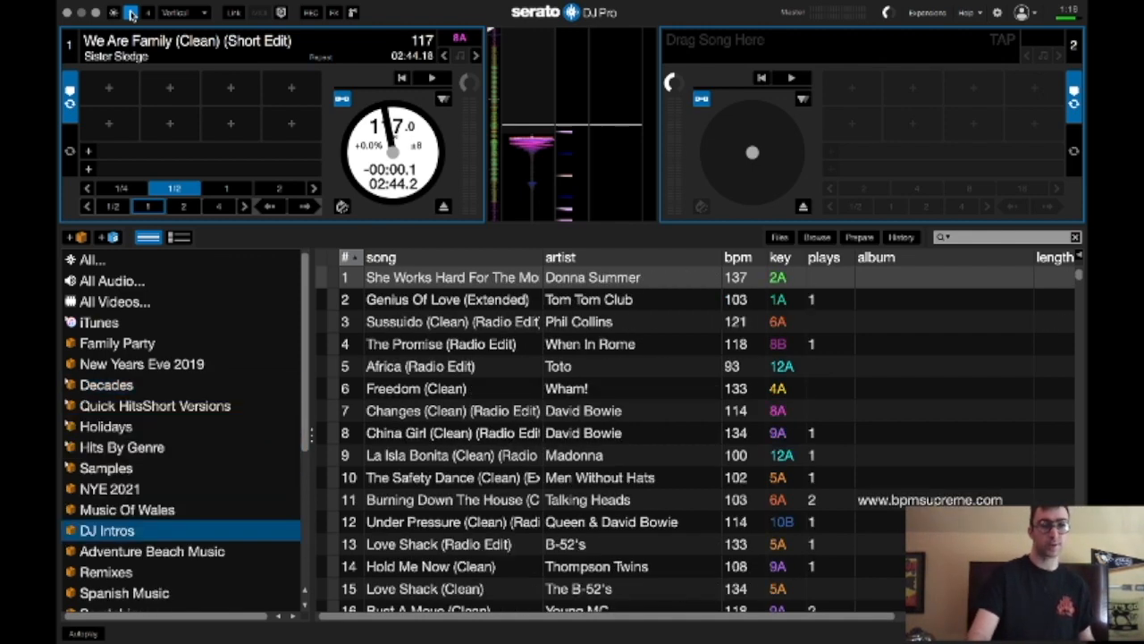
click(122, 446)
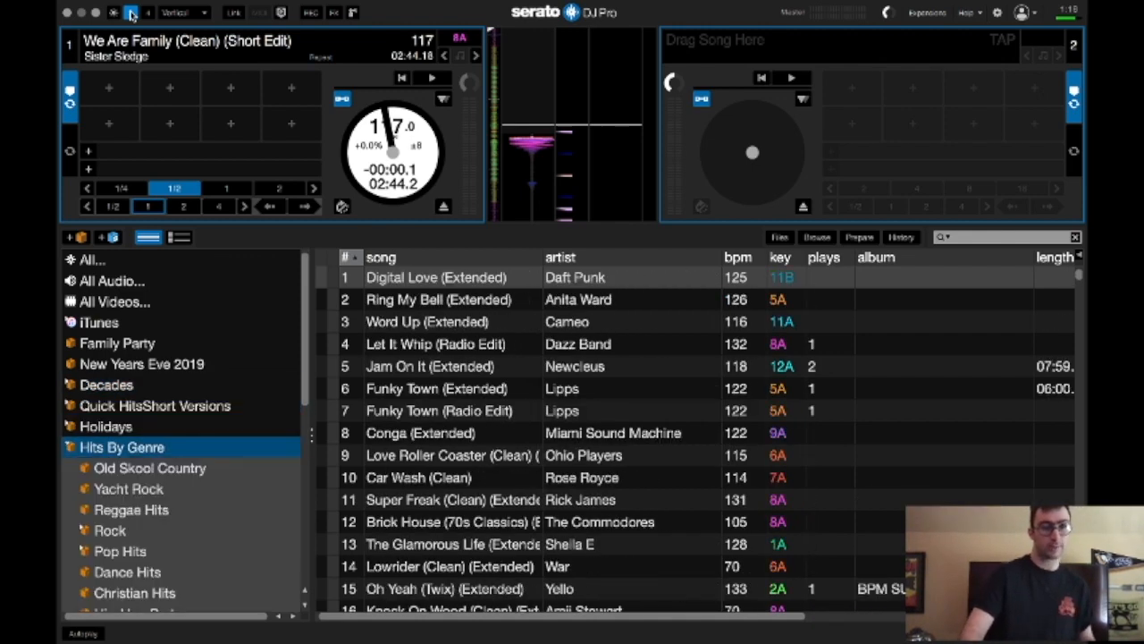
scroll(down, 3)
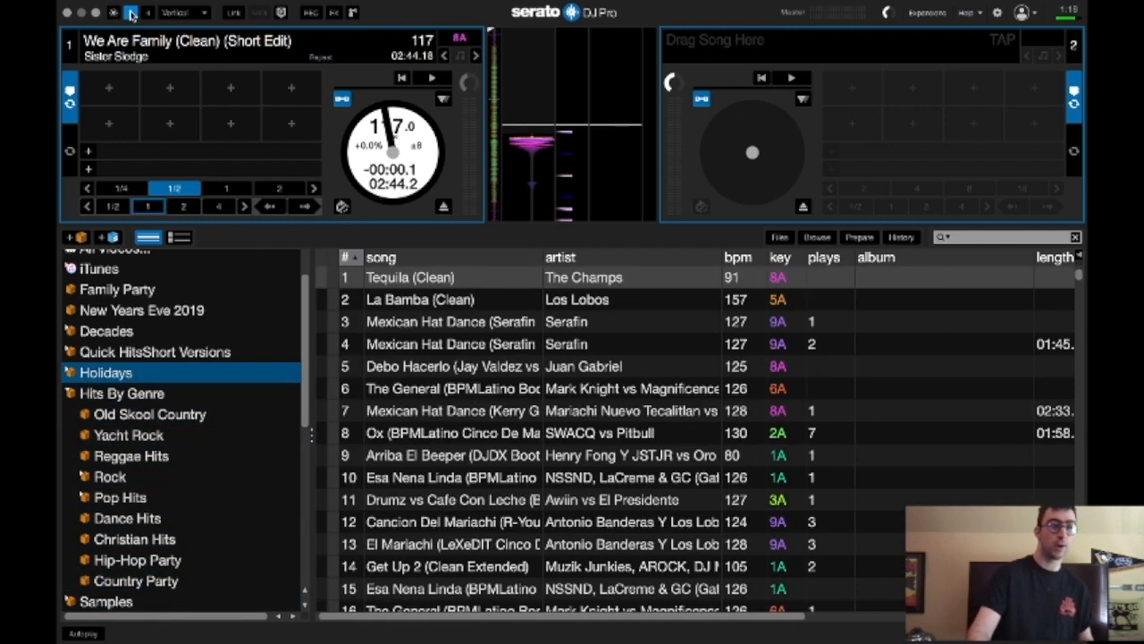
click(121, 394)
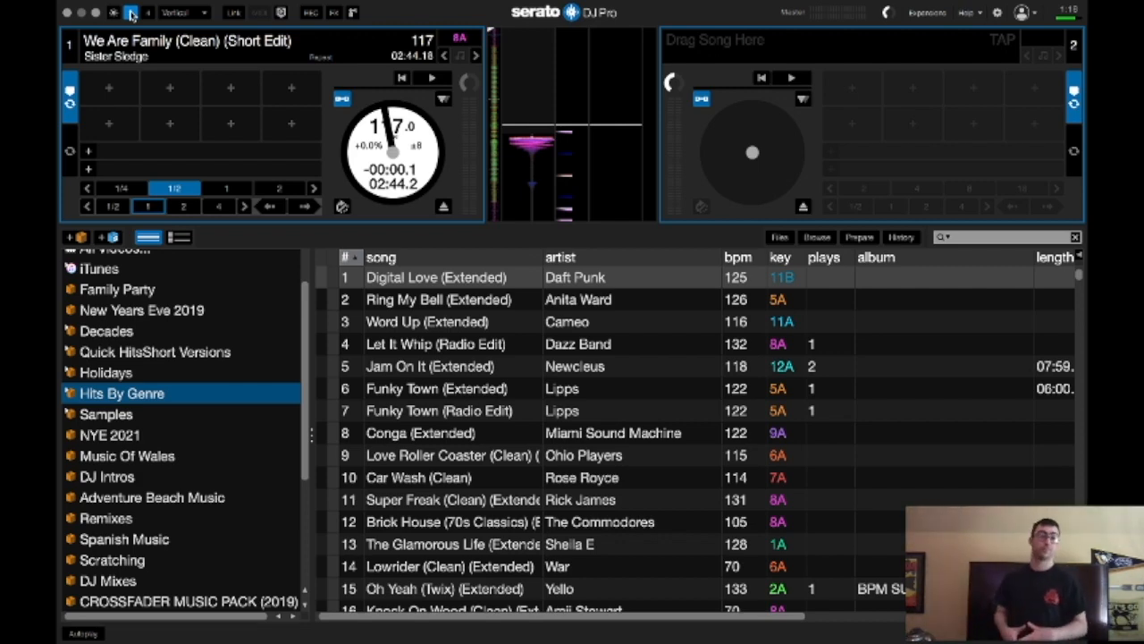
scroll(up, 3)
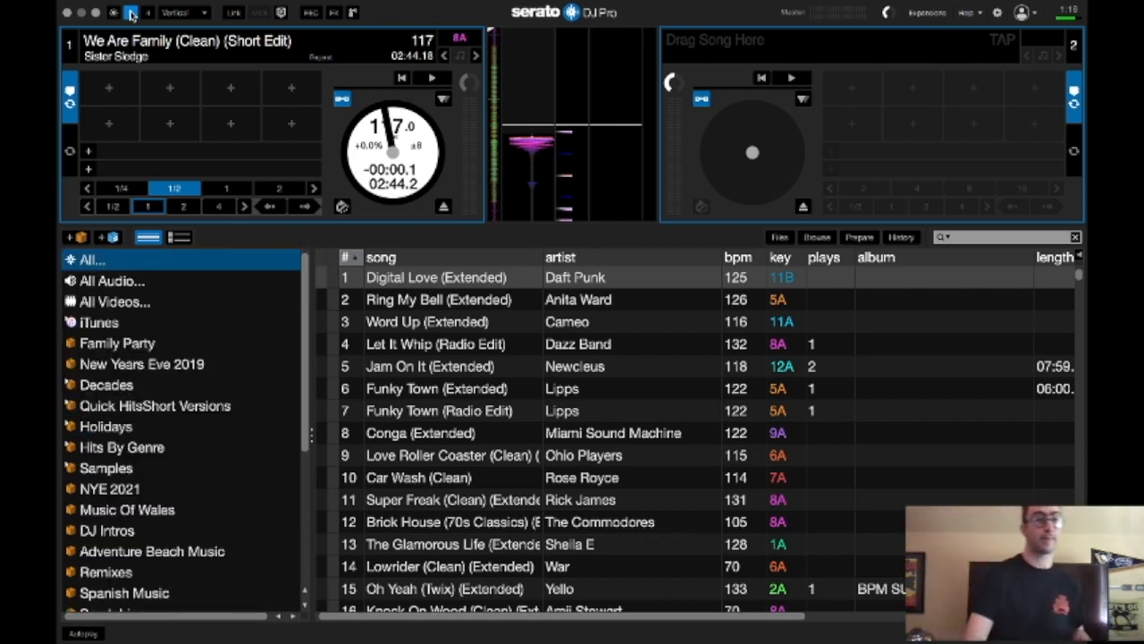